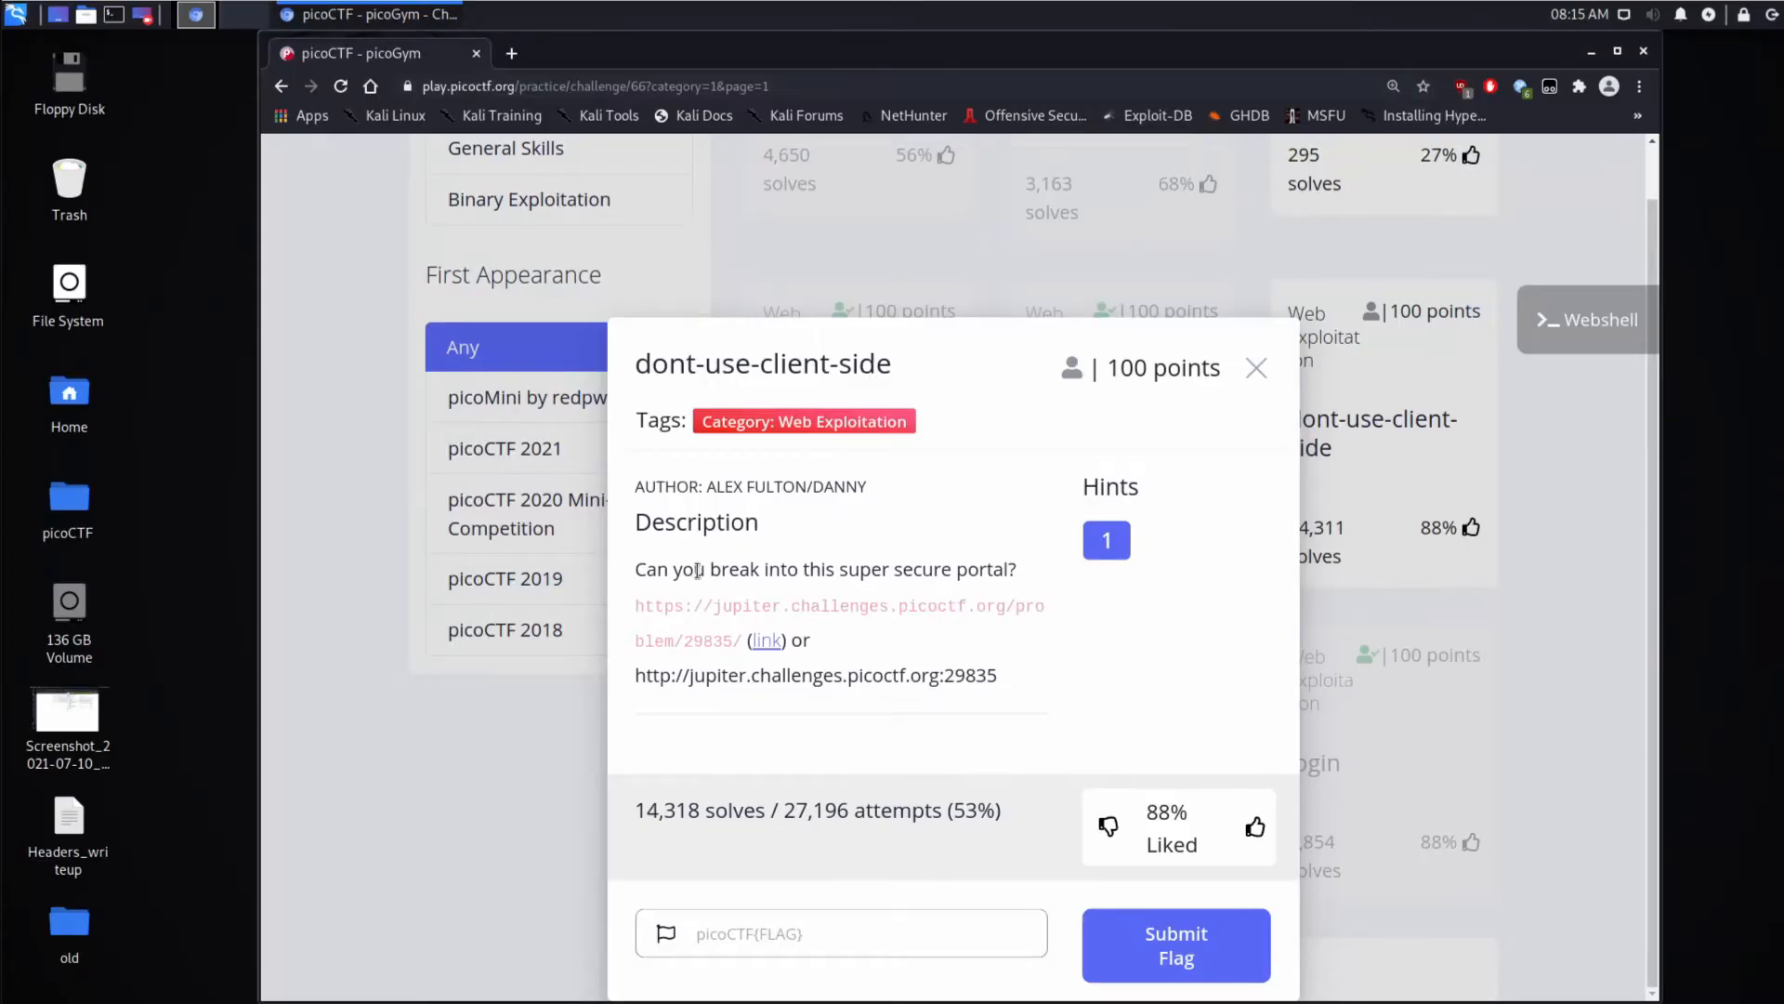
mouse_move(981, 578)
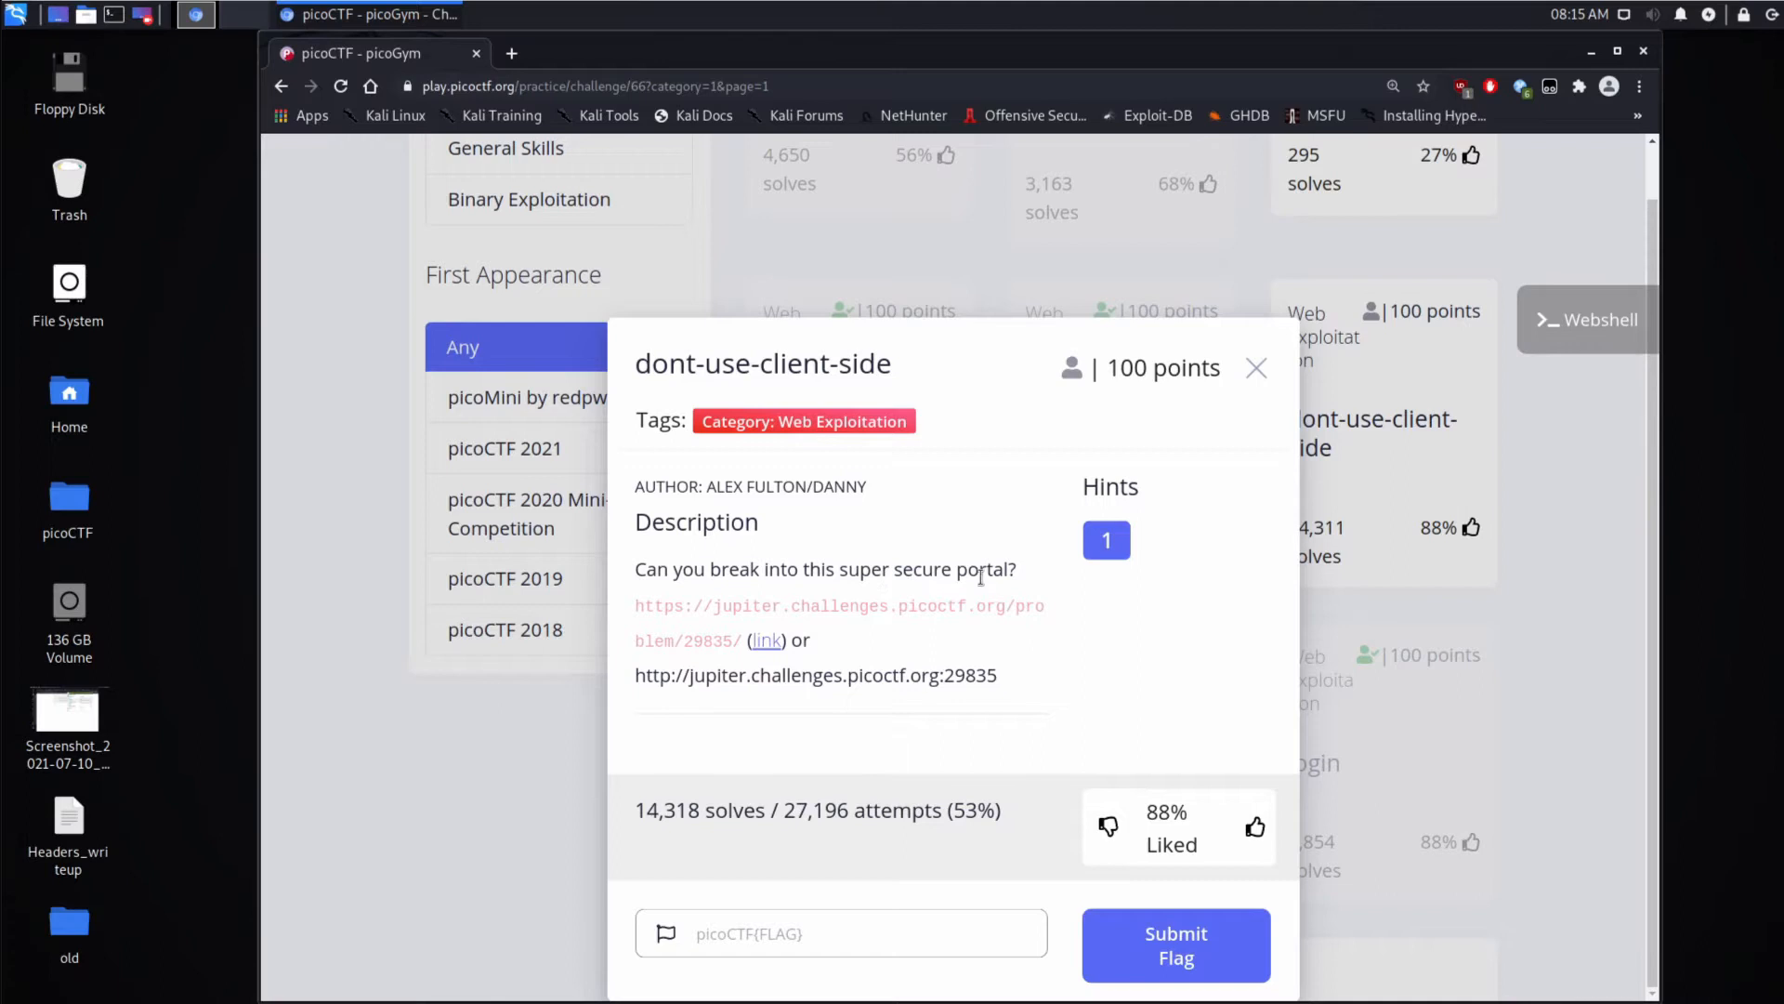
mouse_move(766, 642)
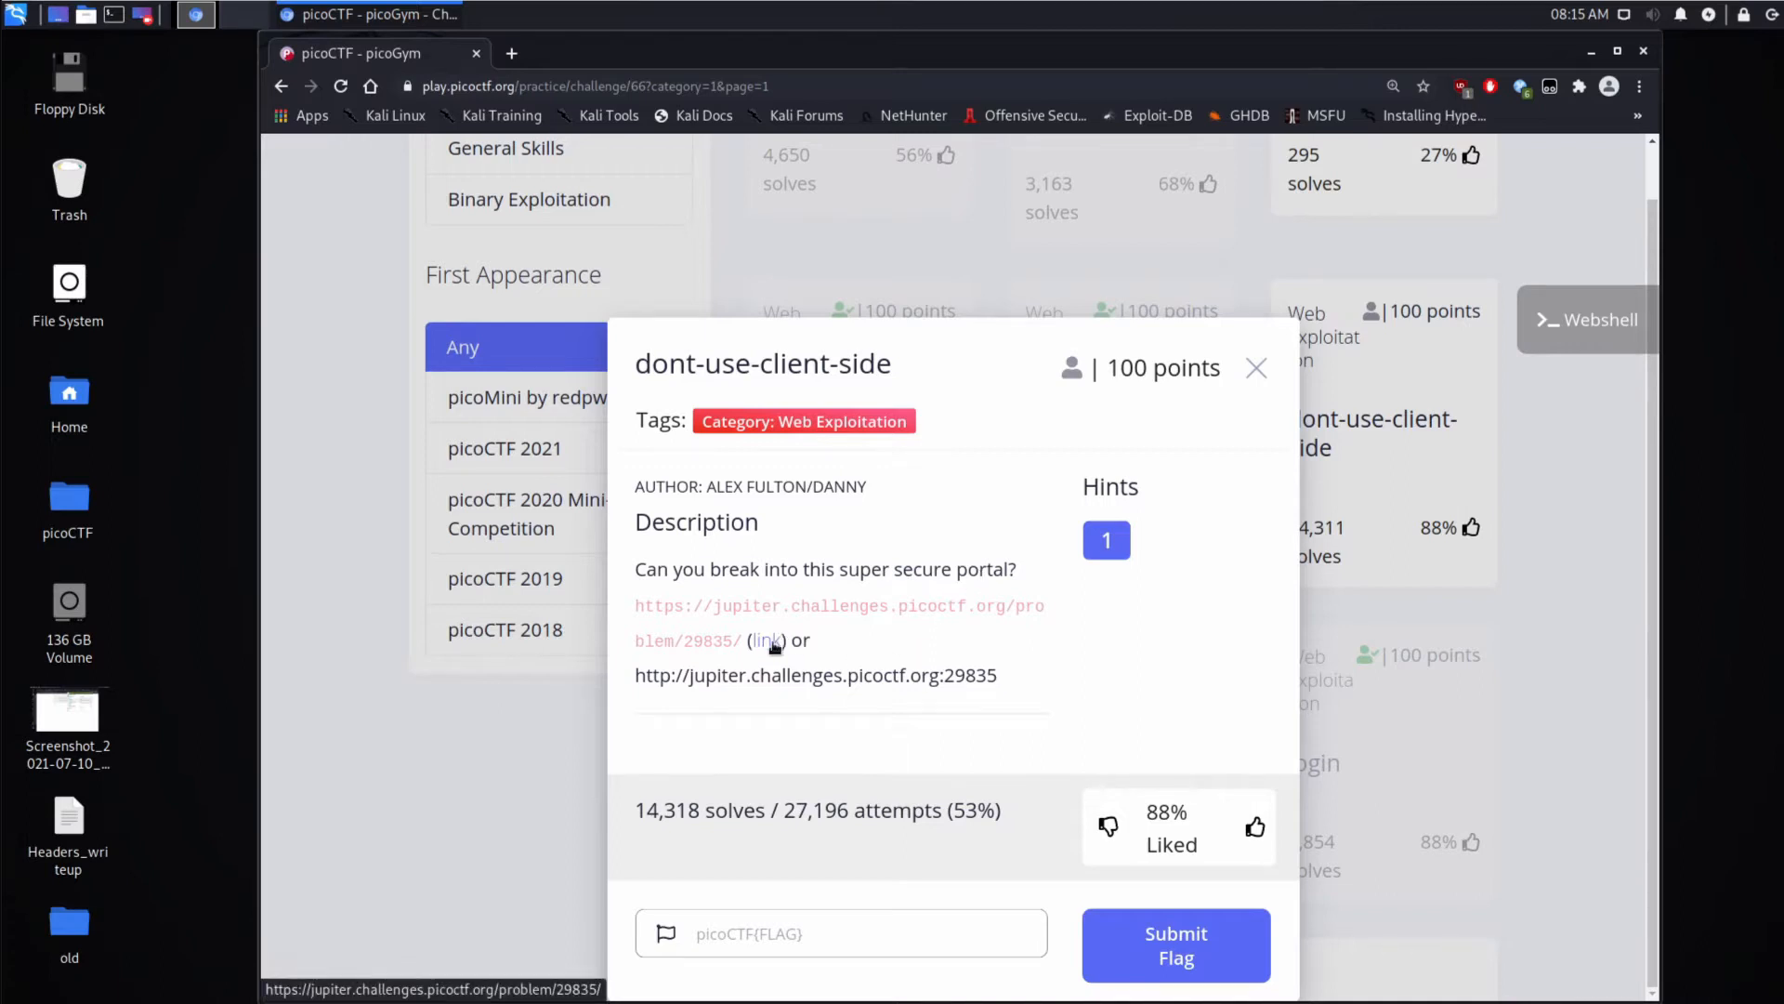
Launch the challenge's secure login portal in a new tab and bring up the page context menu.
click(766, 640)
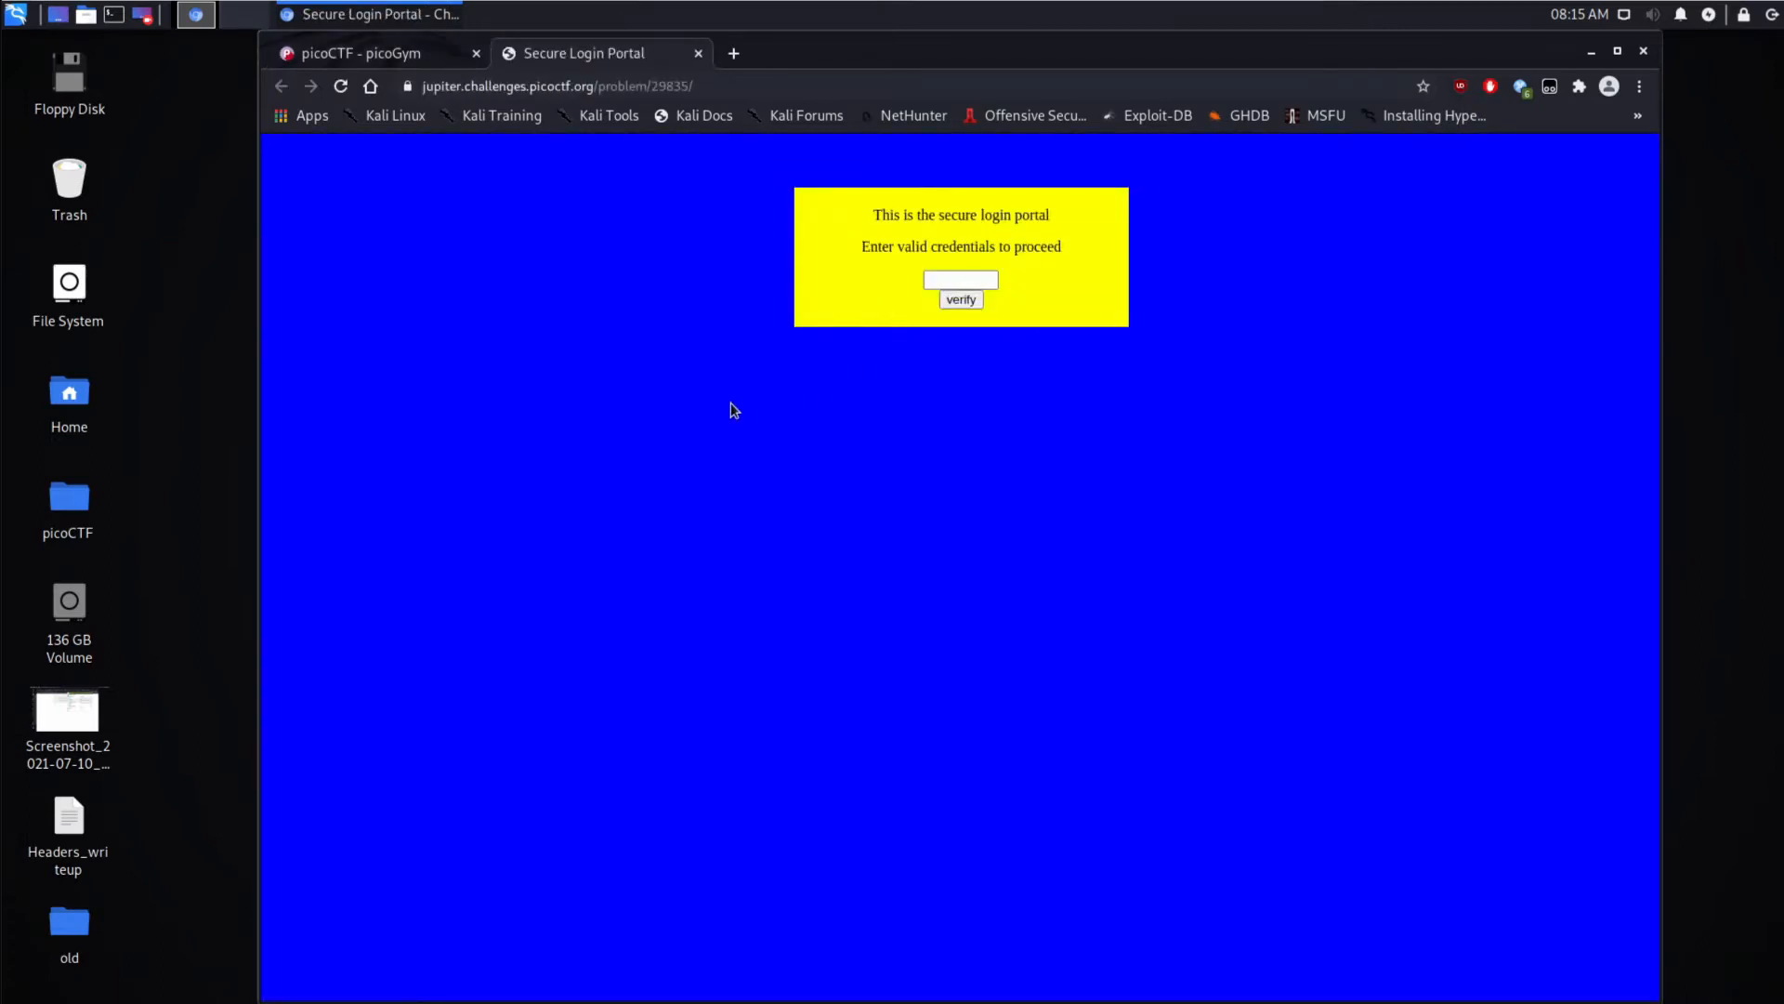
right_click(732, 409)
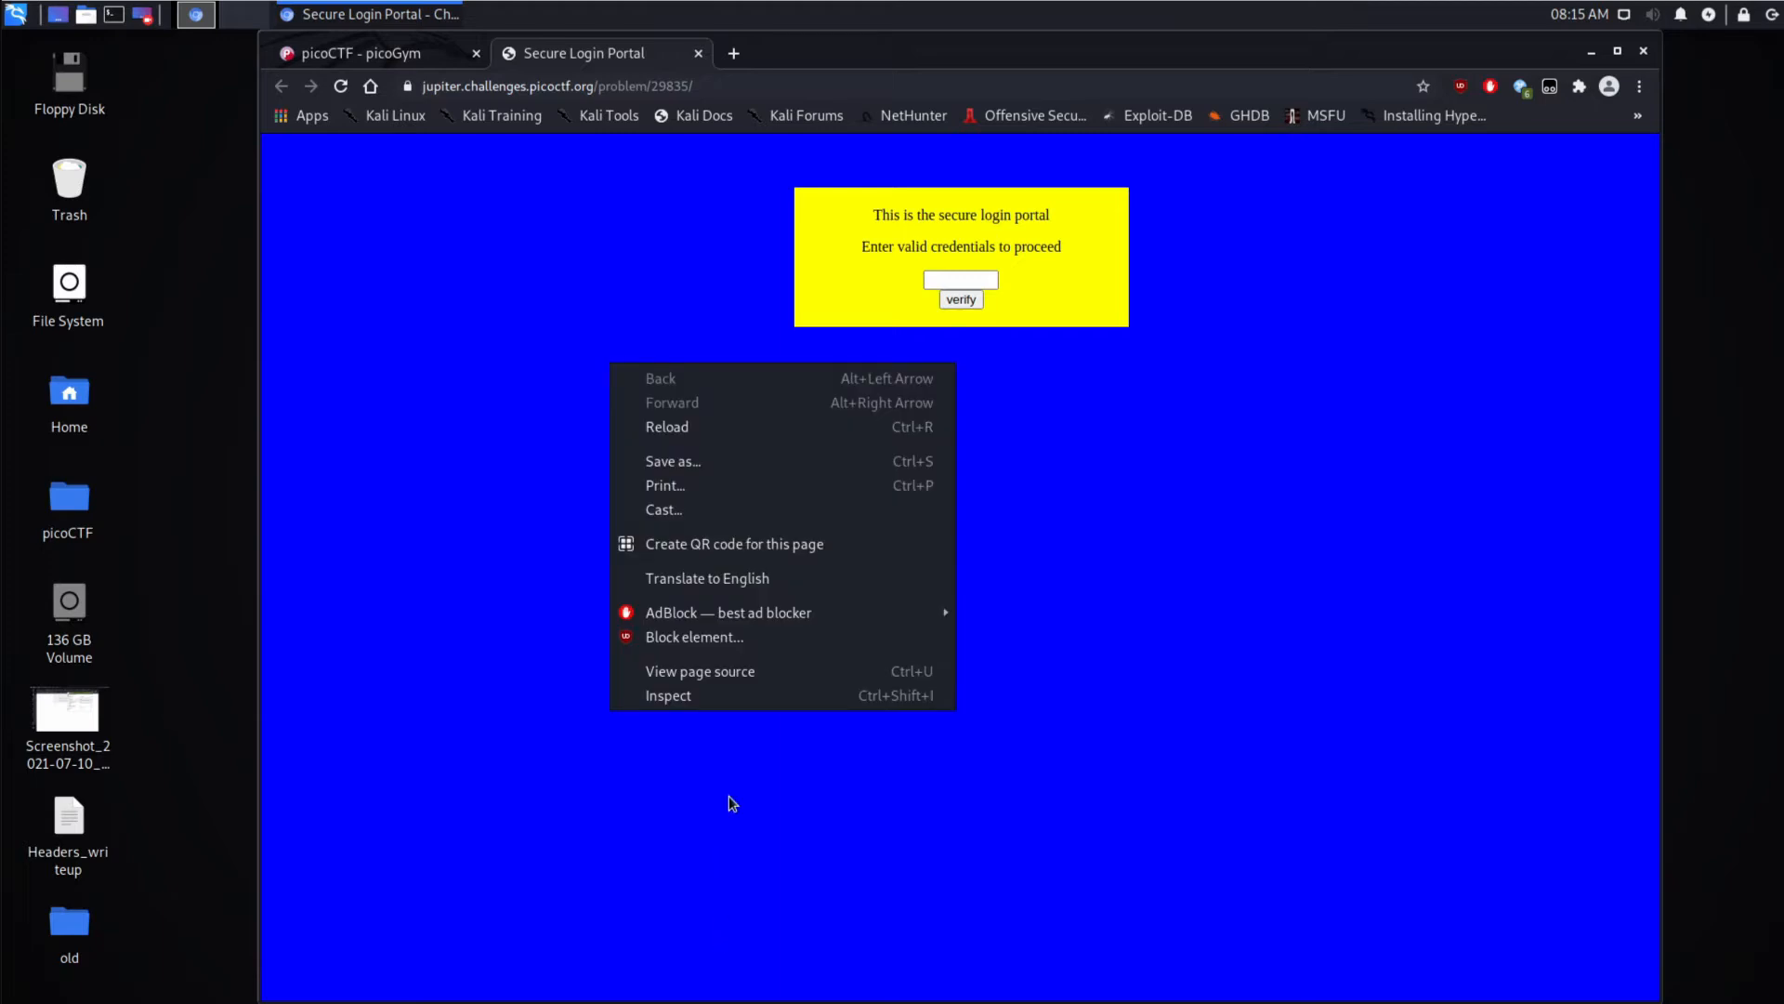
Bring up DevTools and expand the inline script in the element tree to read verify()'s substring checks.
click(670, 695)
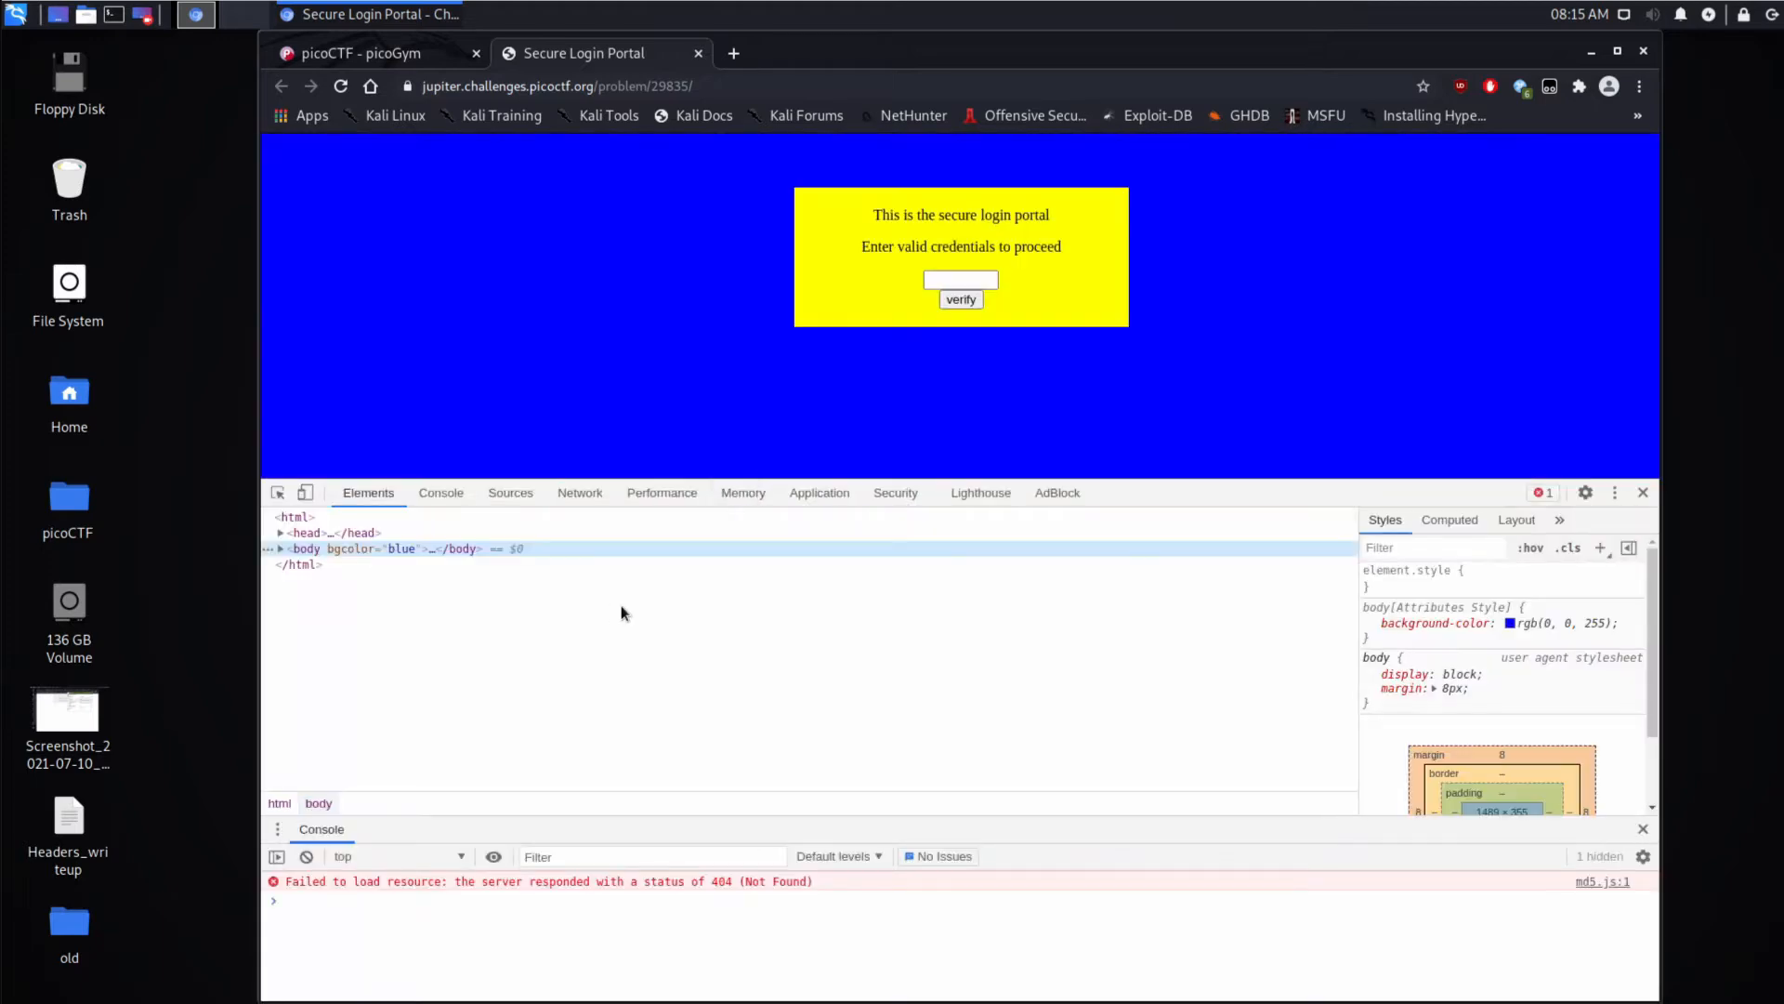
right_click(293, 517)
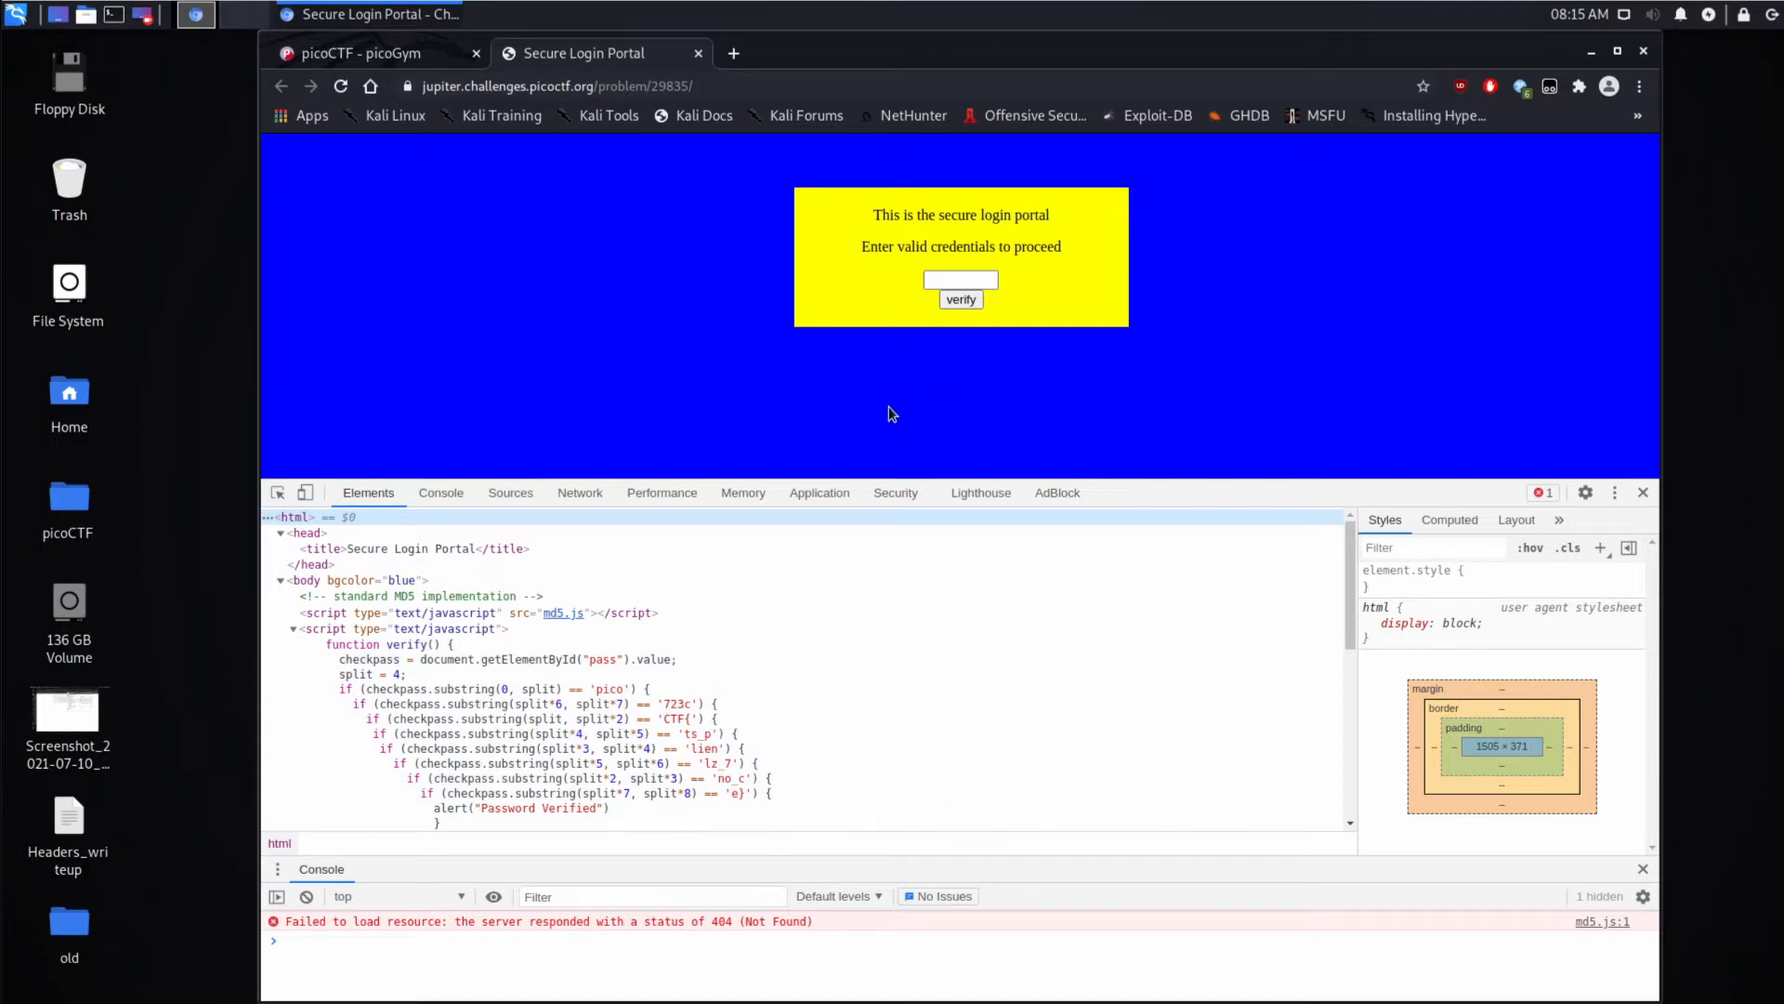
right_click(892, 413)
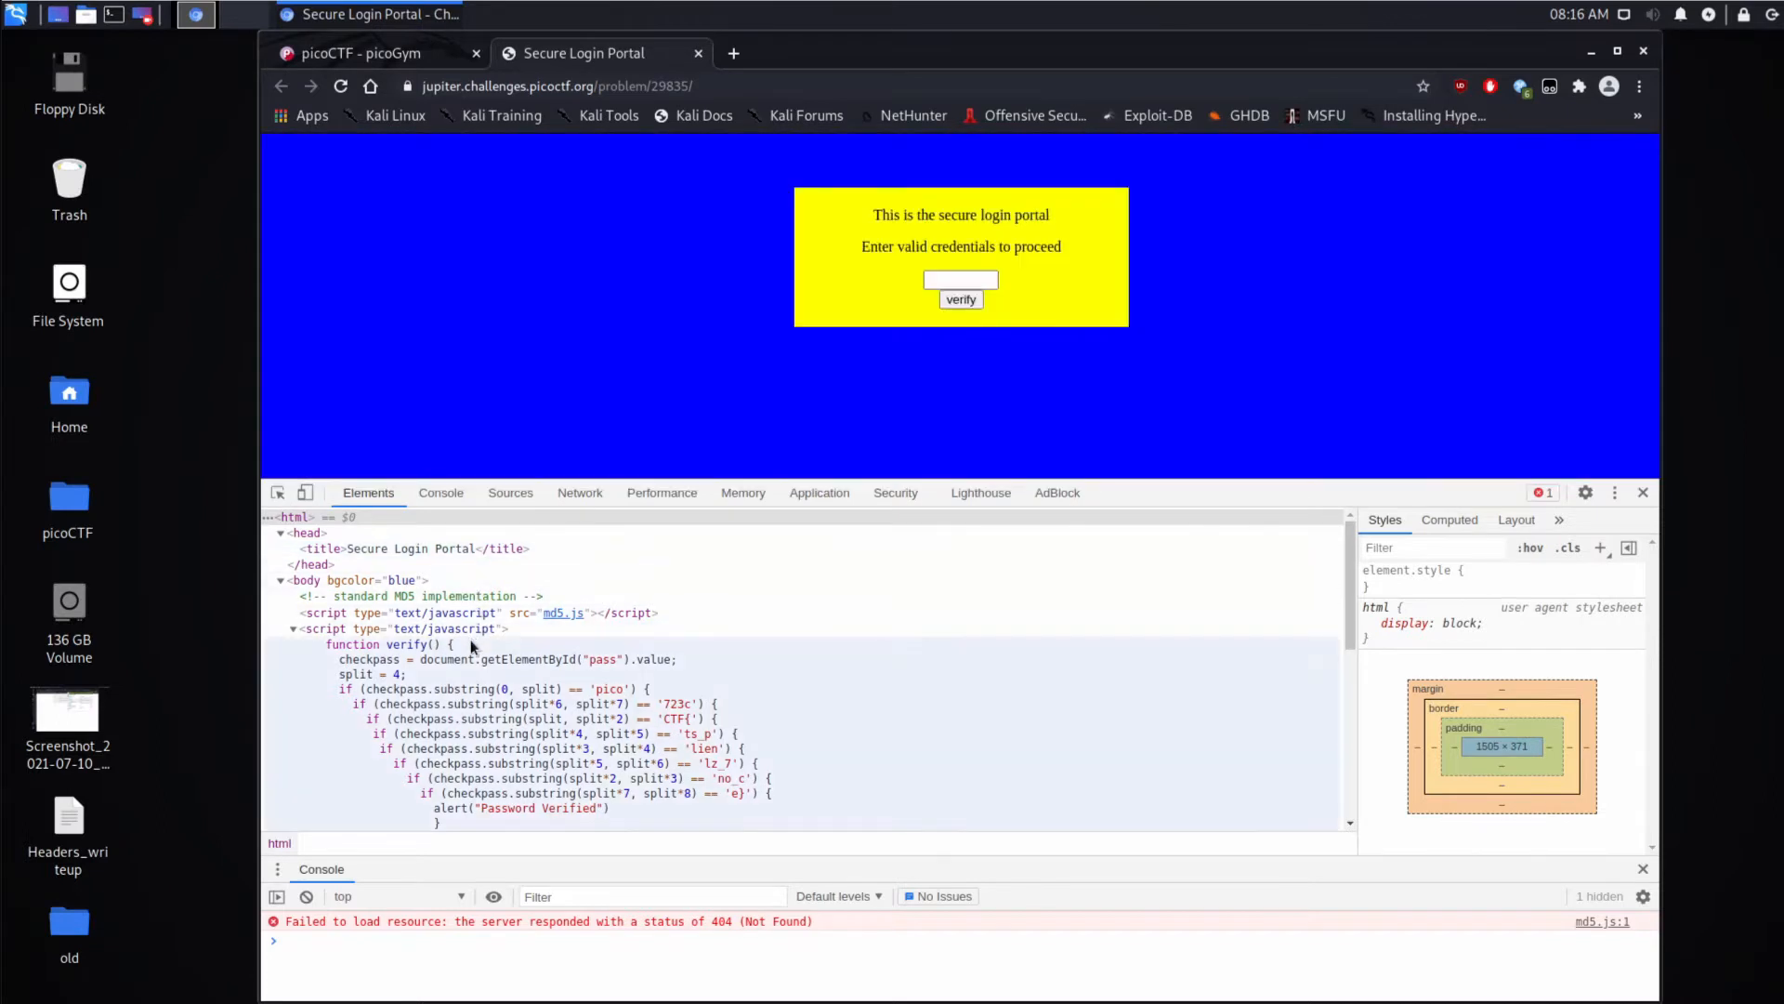
mouse_move(550, 675)
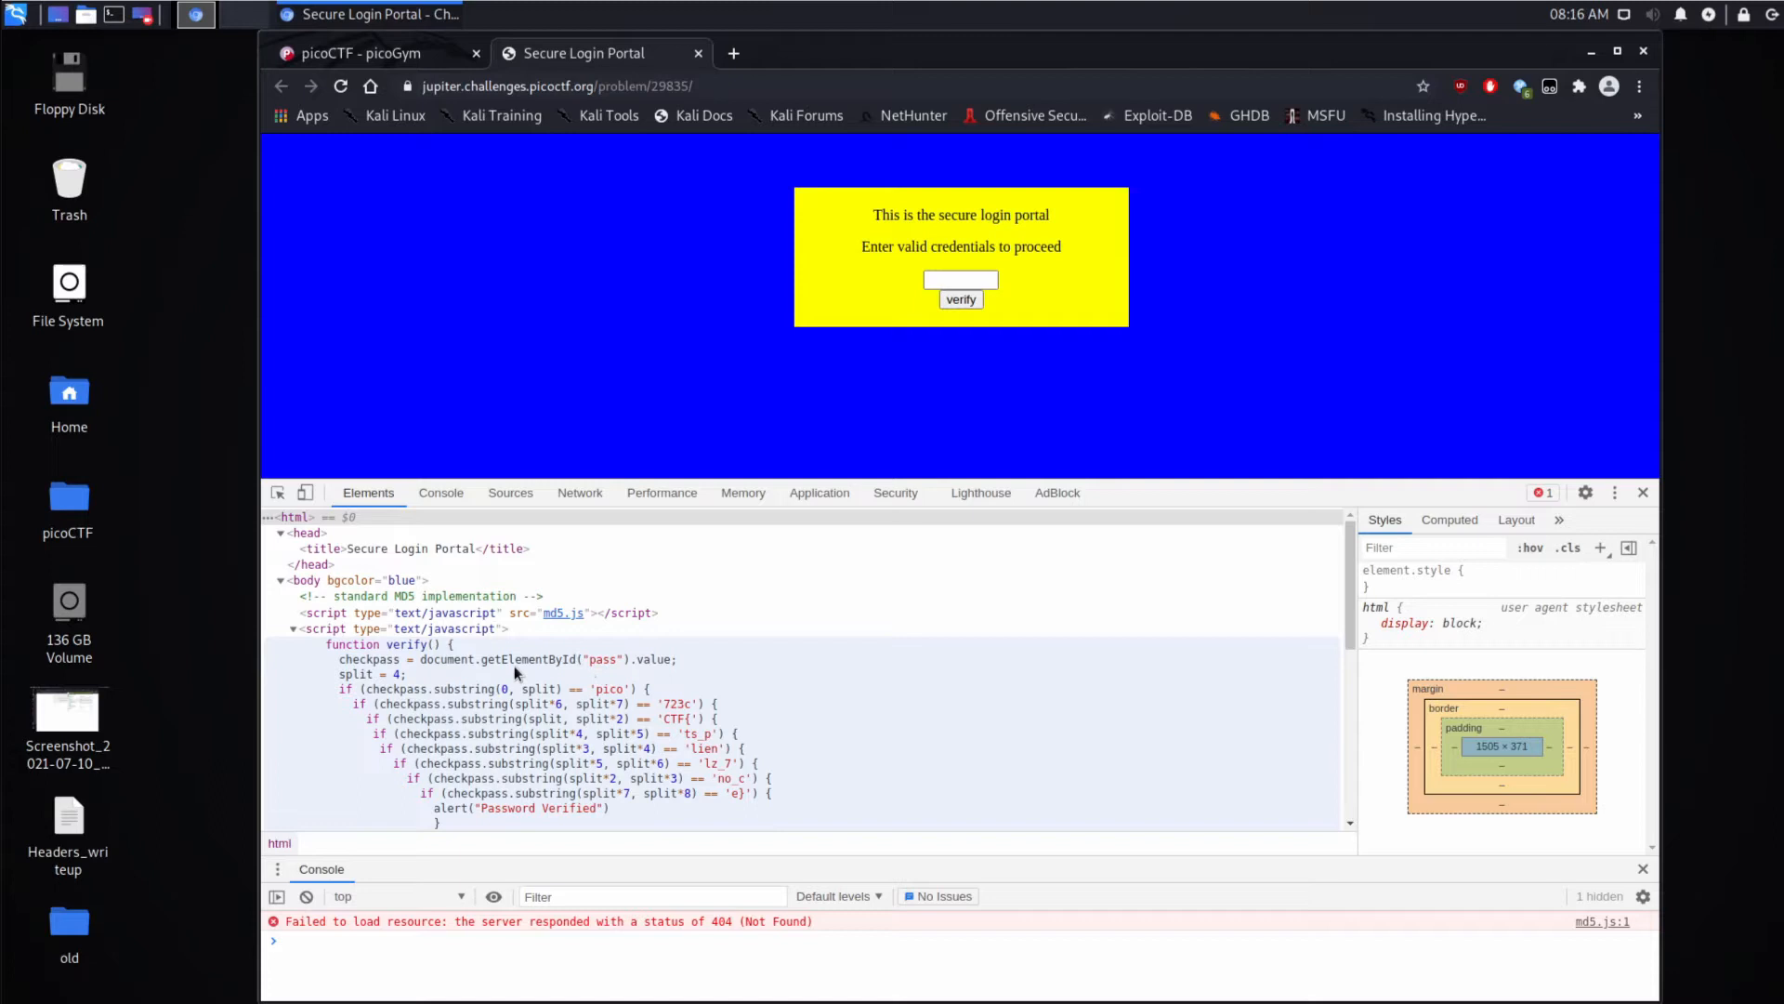
mouse_move(420, 703)
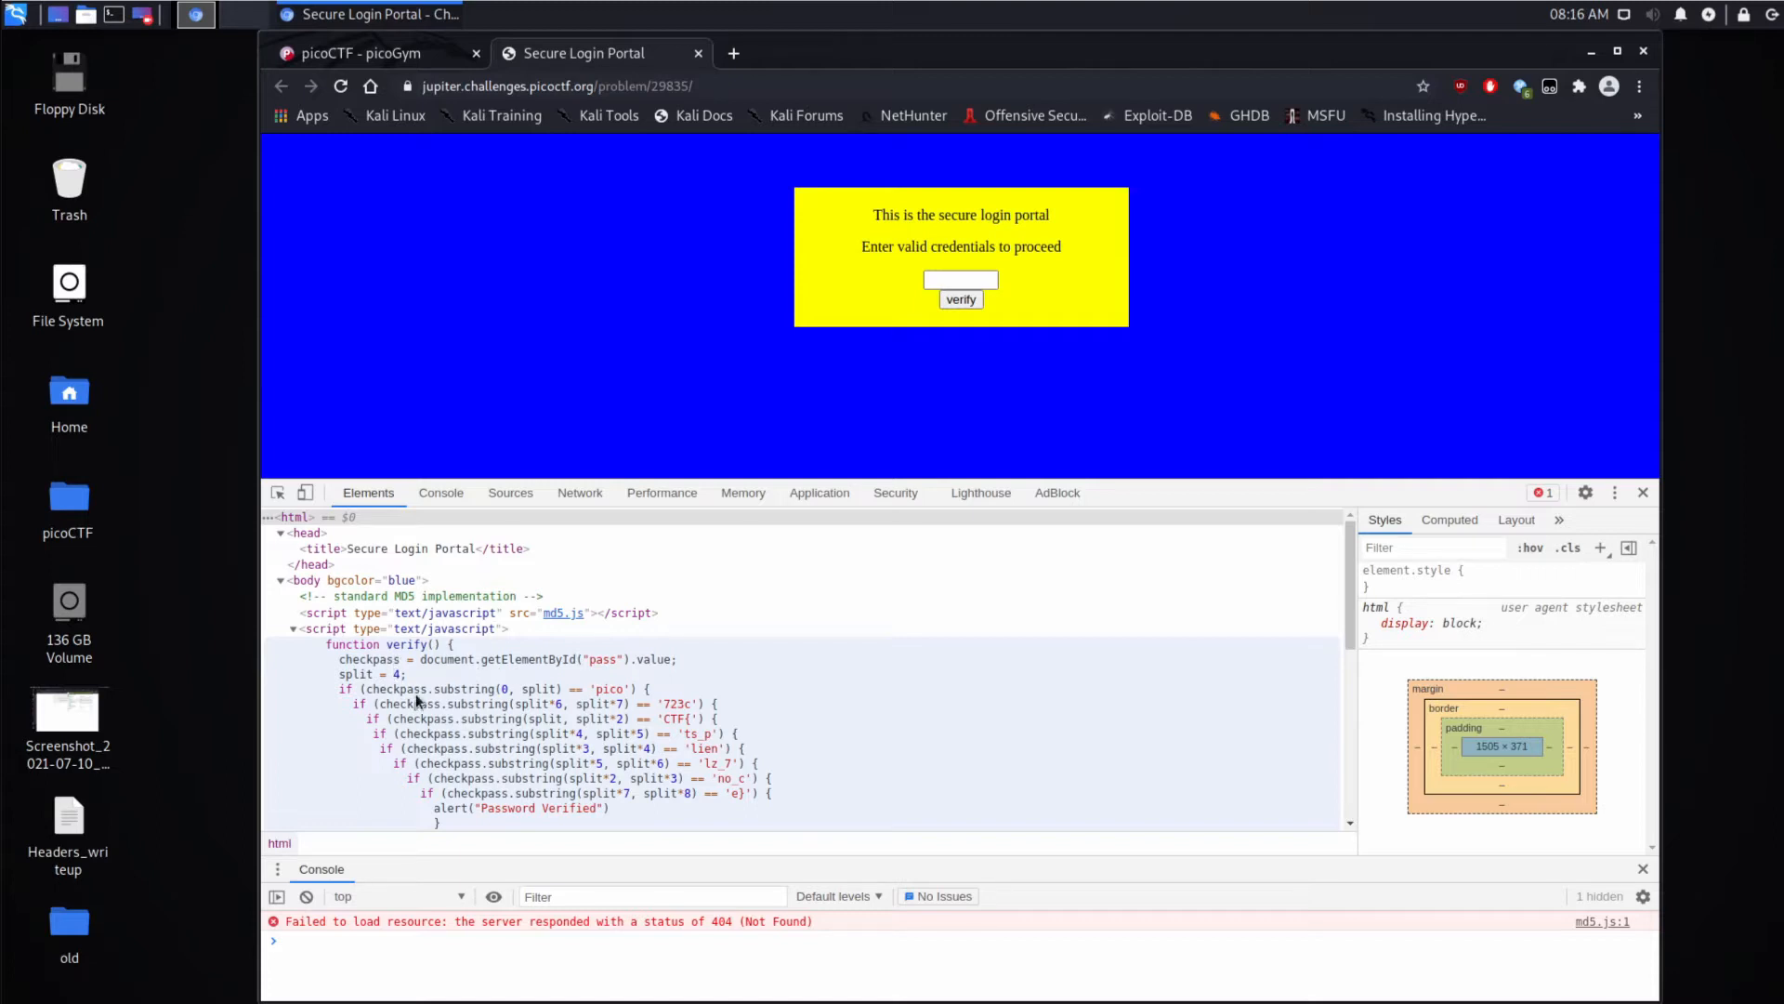
mouse_move(507, 703)
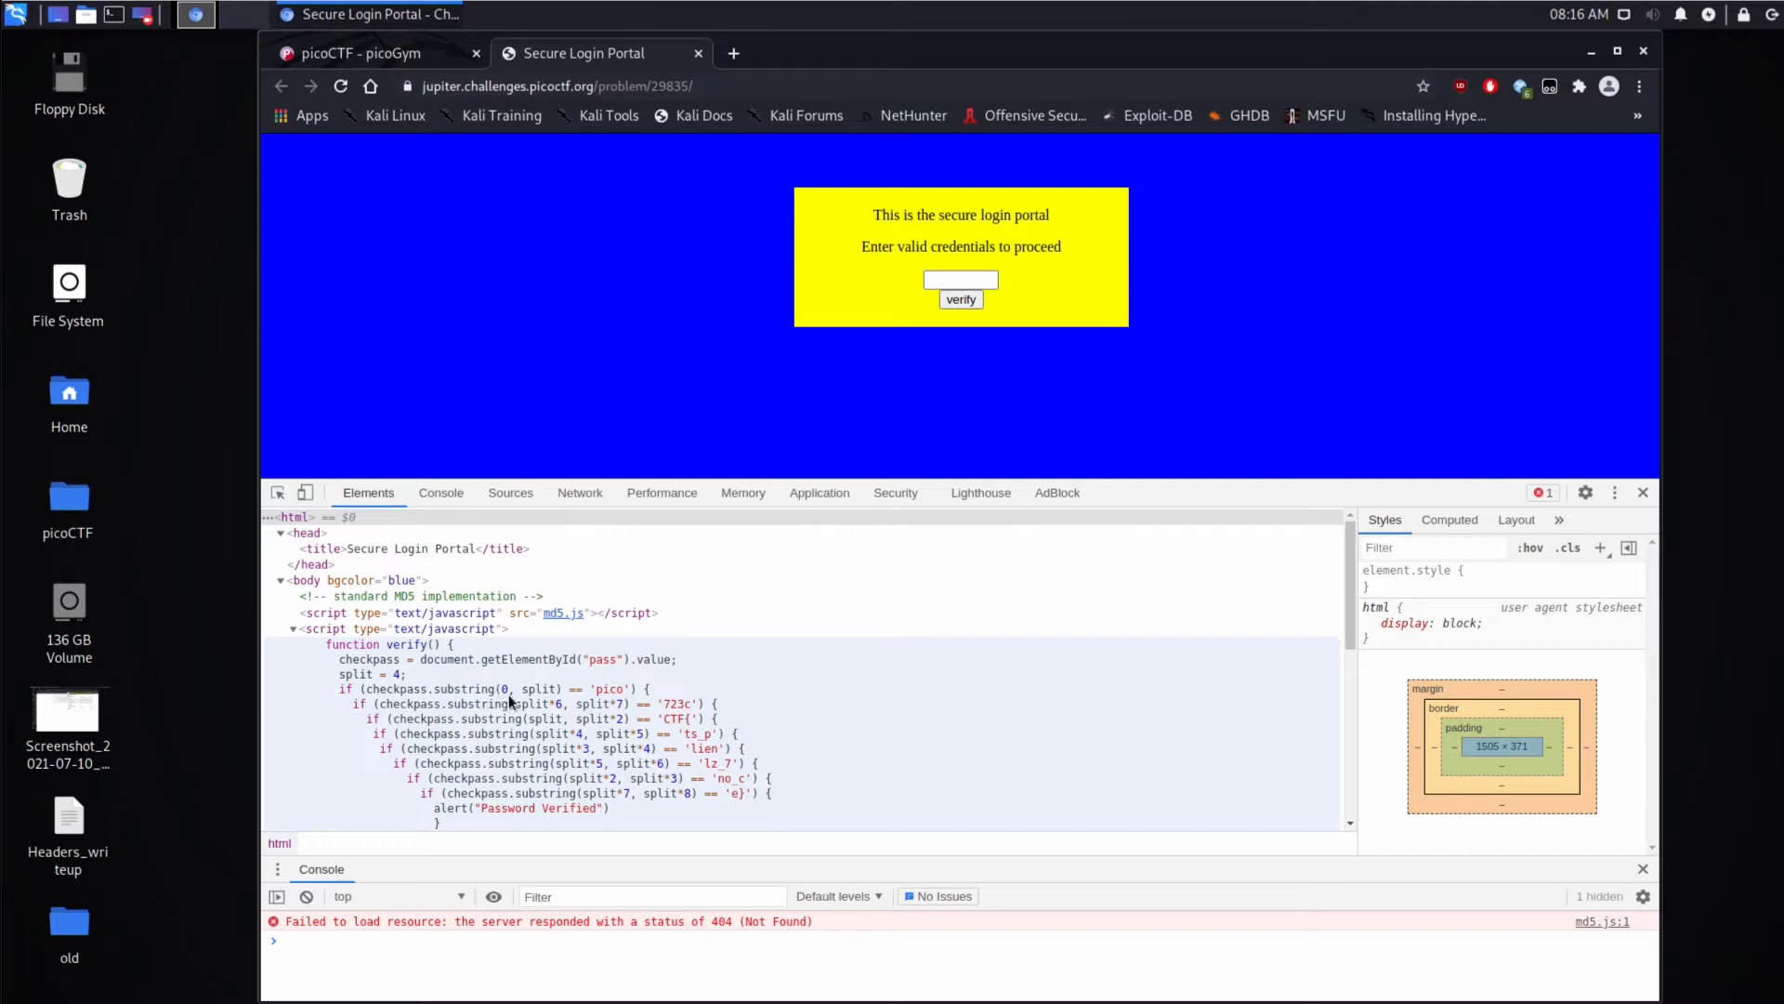
mouse_move(491, 704)
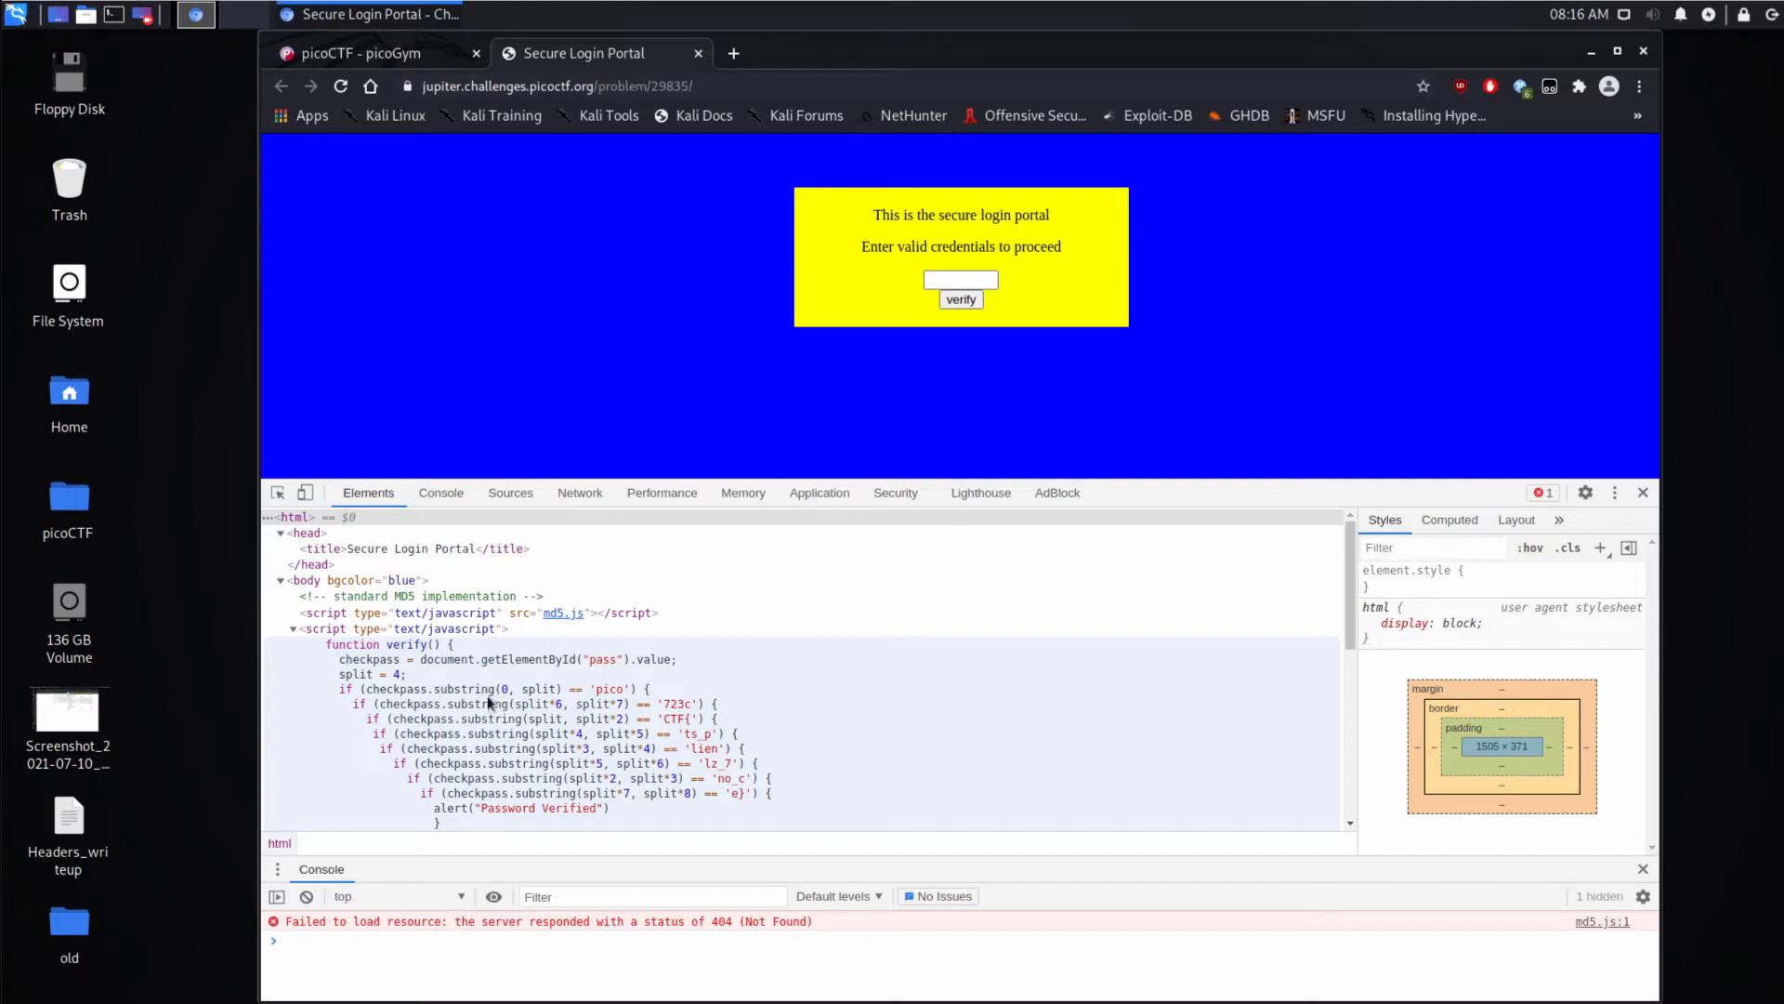
mouse_move(506, 696)
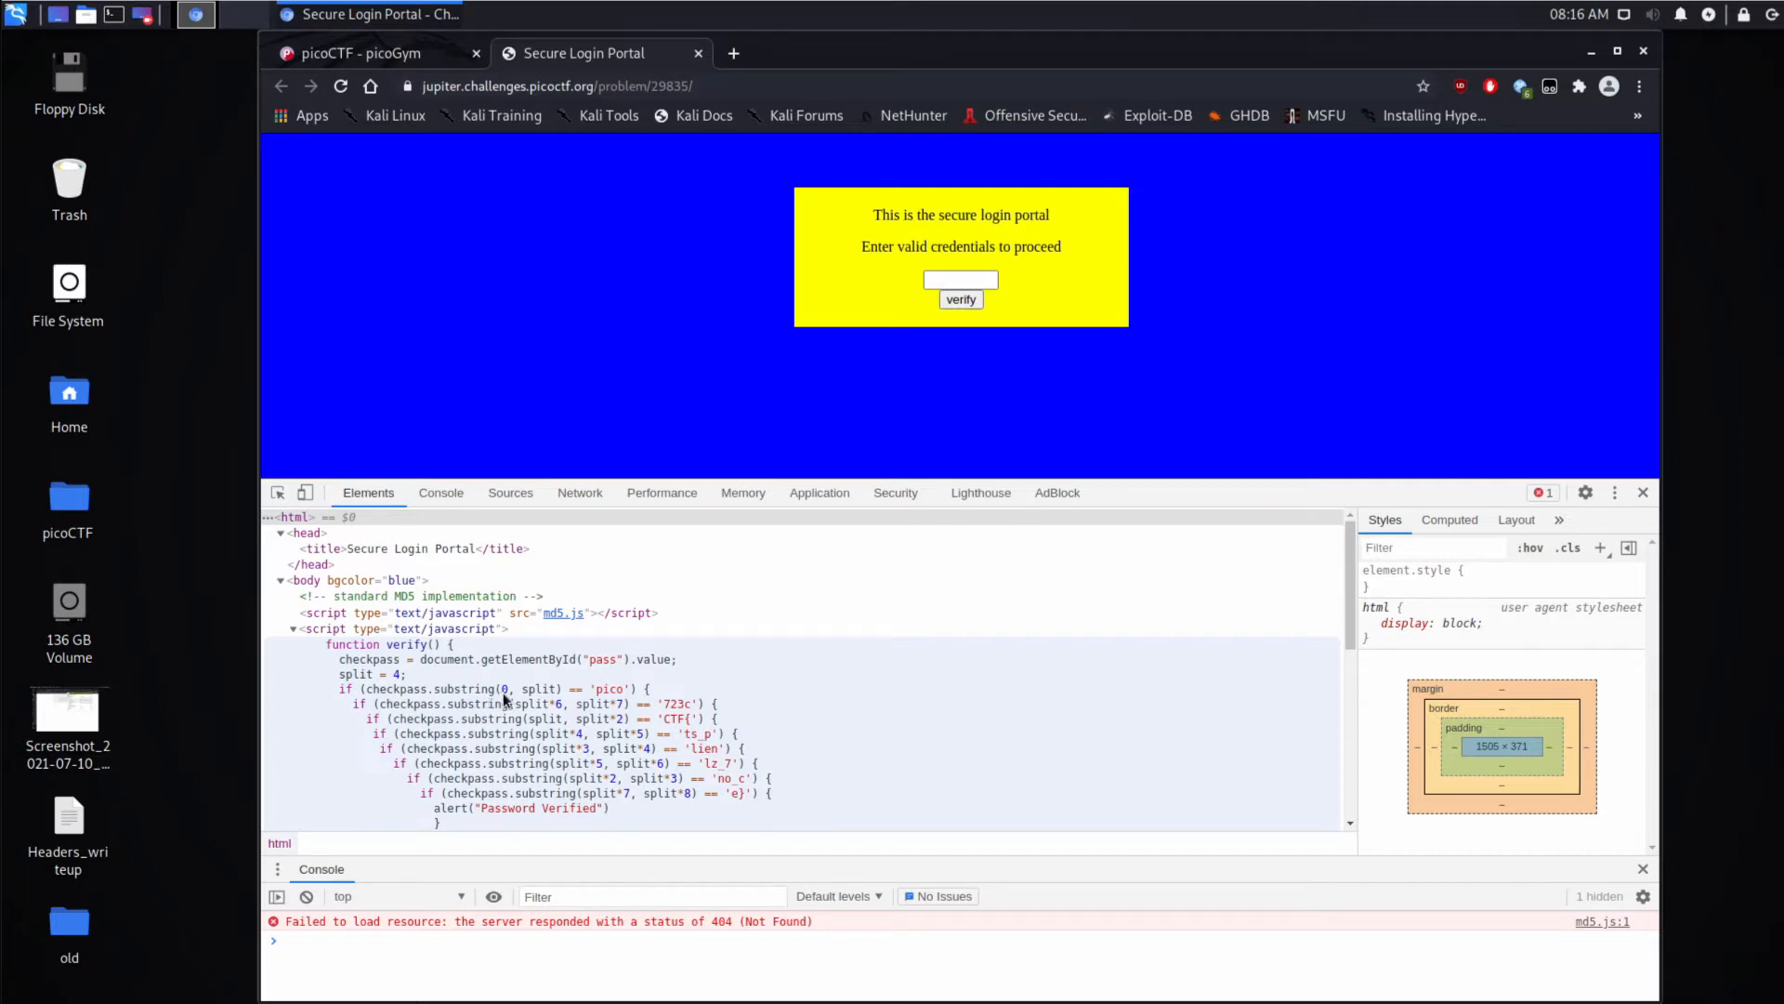
mouse_move(494, 703)
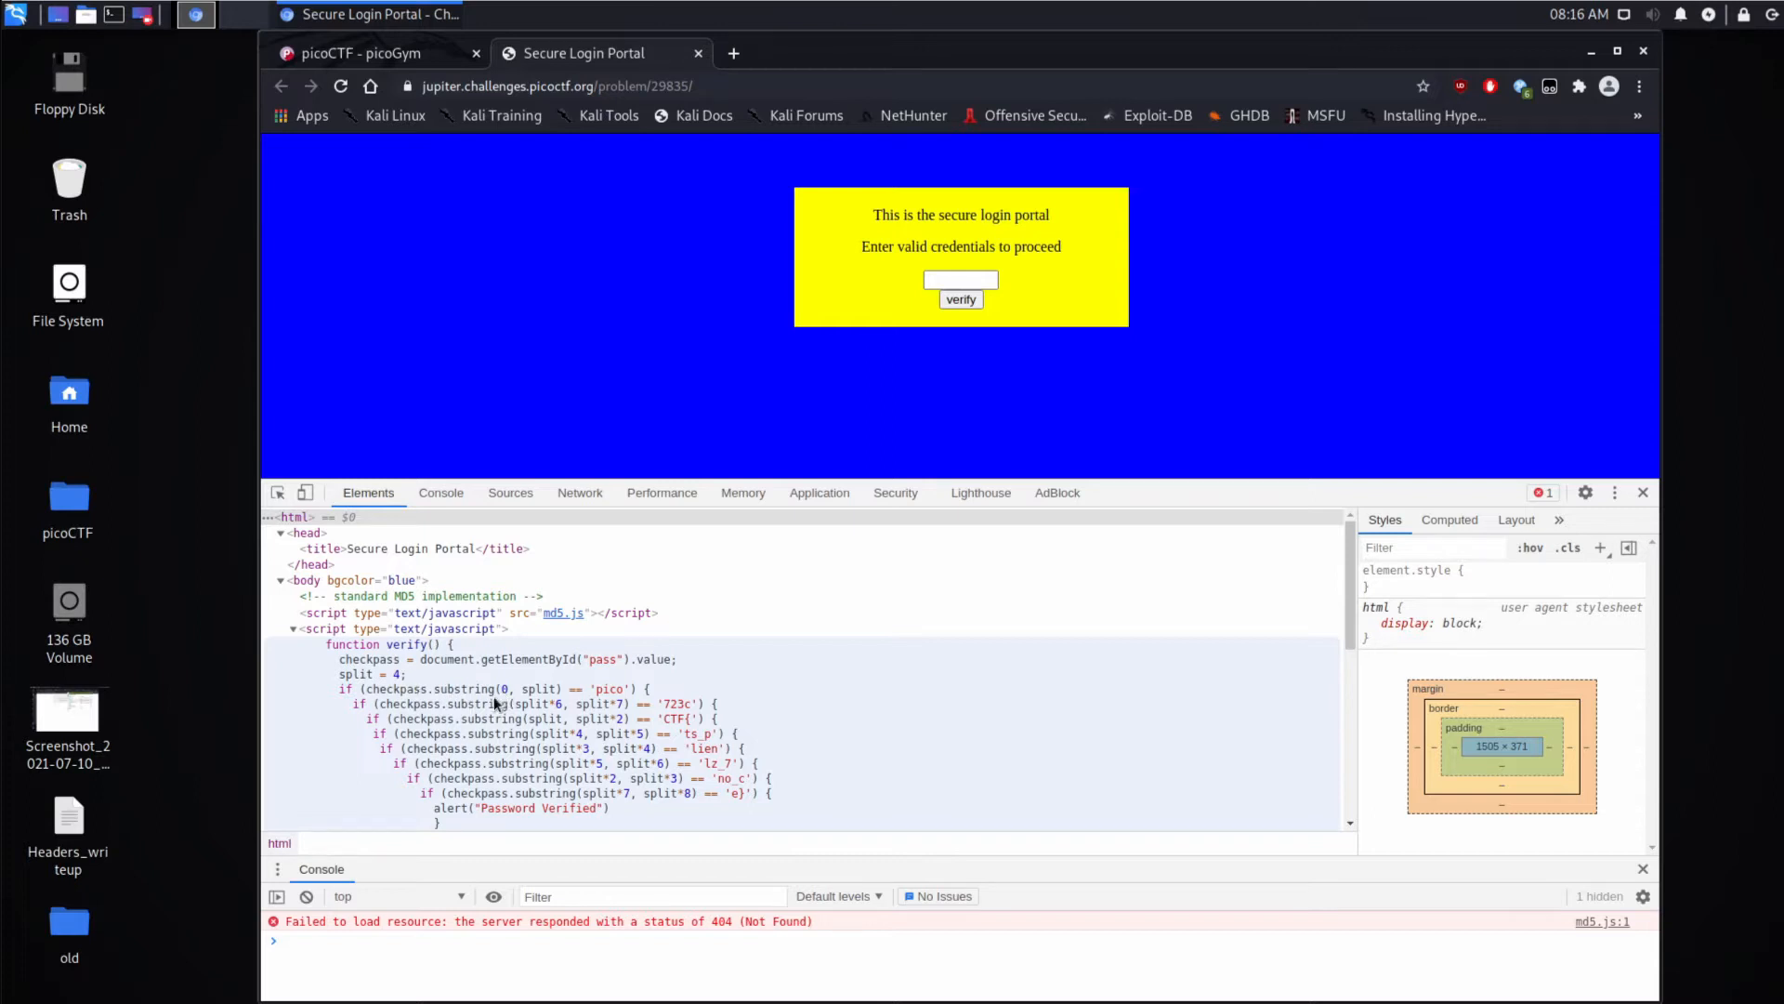
mouse_move(577, 699)
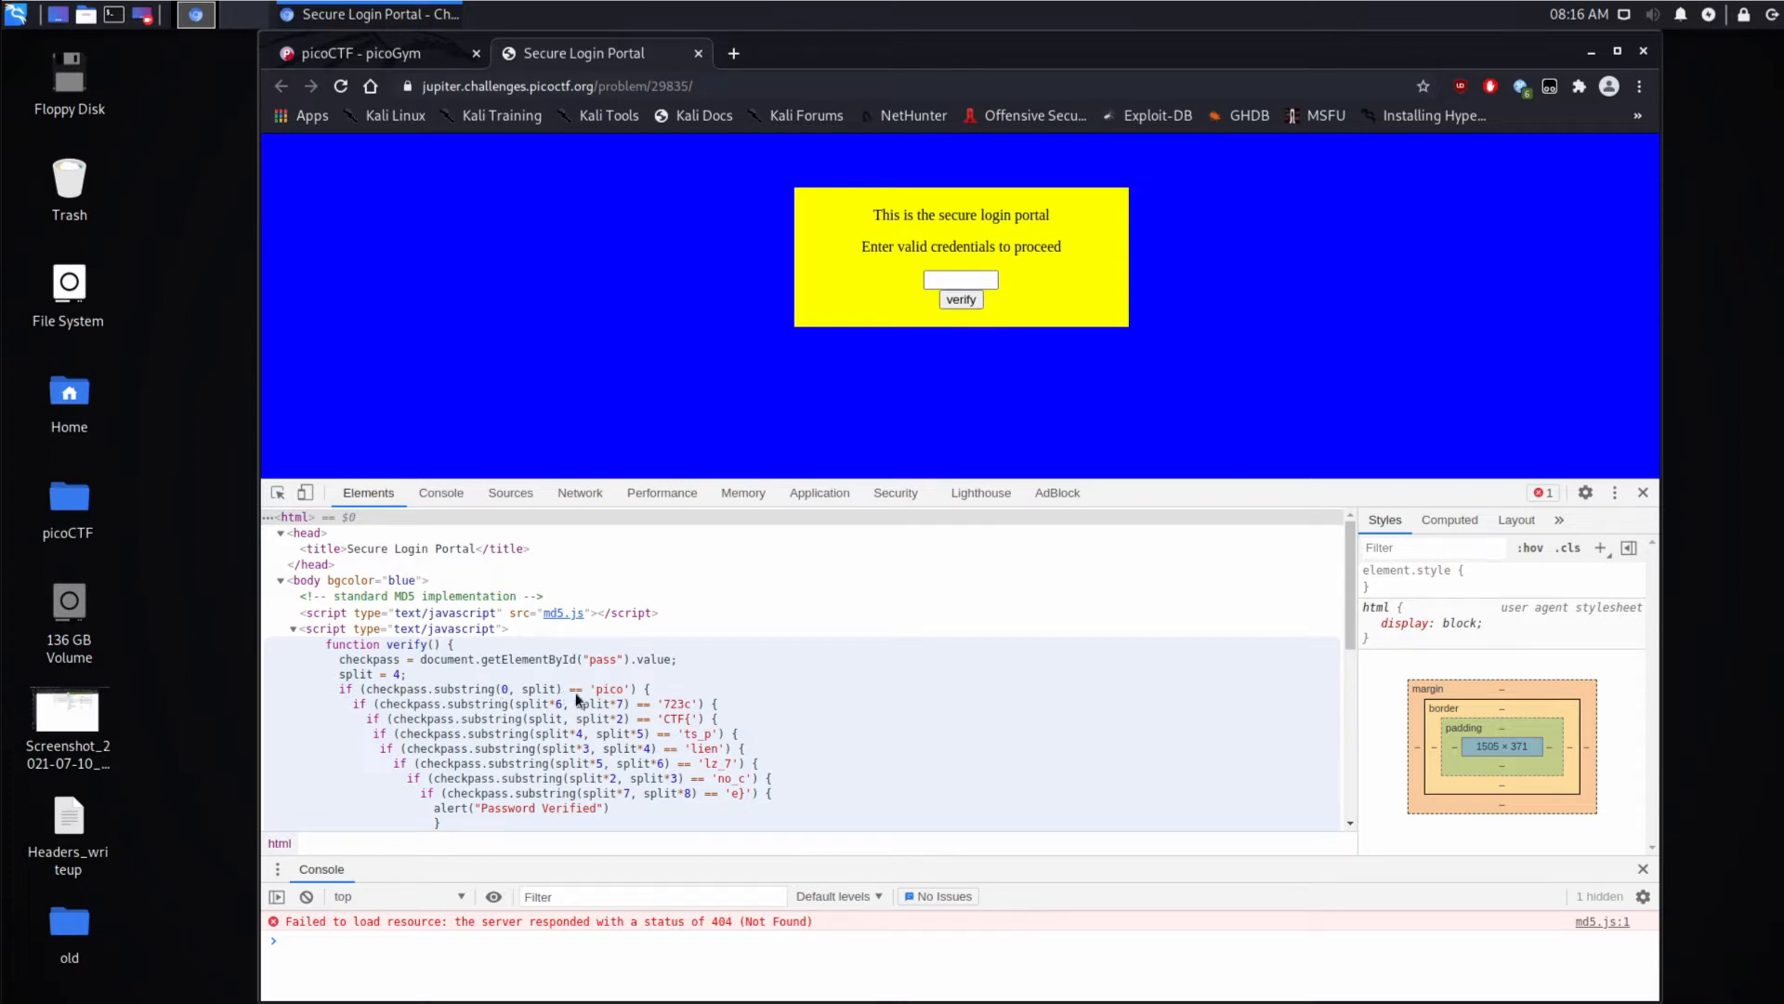
mouse_move(435, 718)
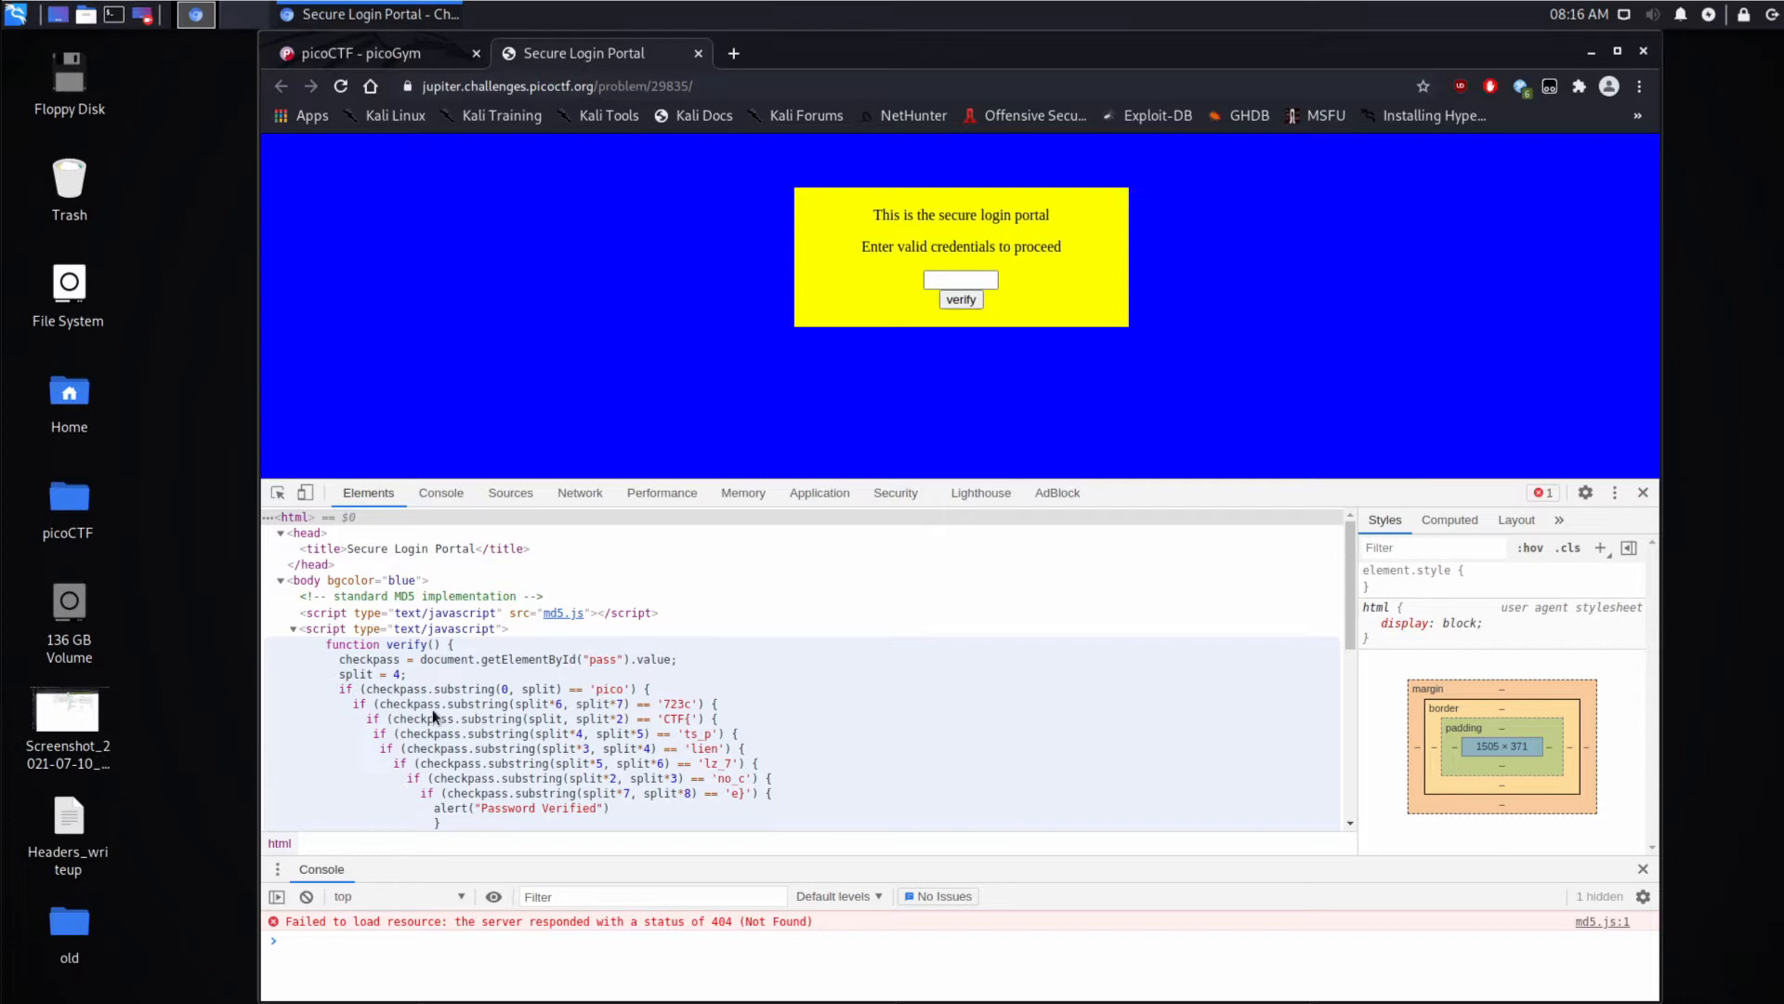
scroll(down, 3)
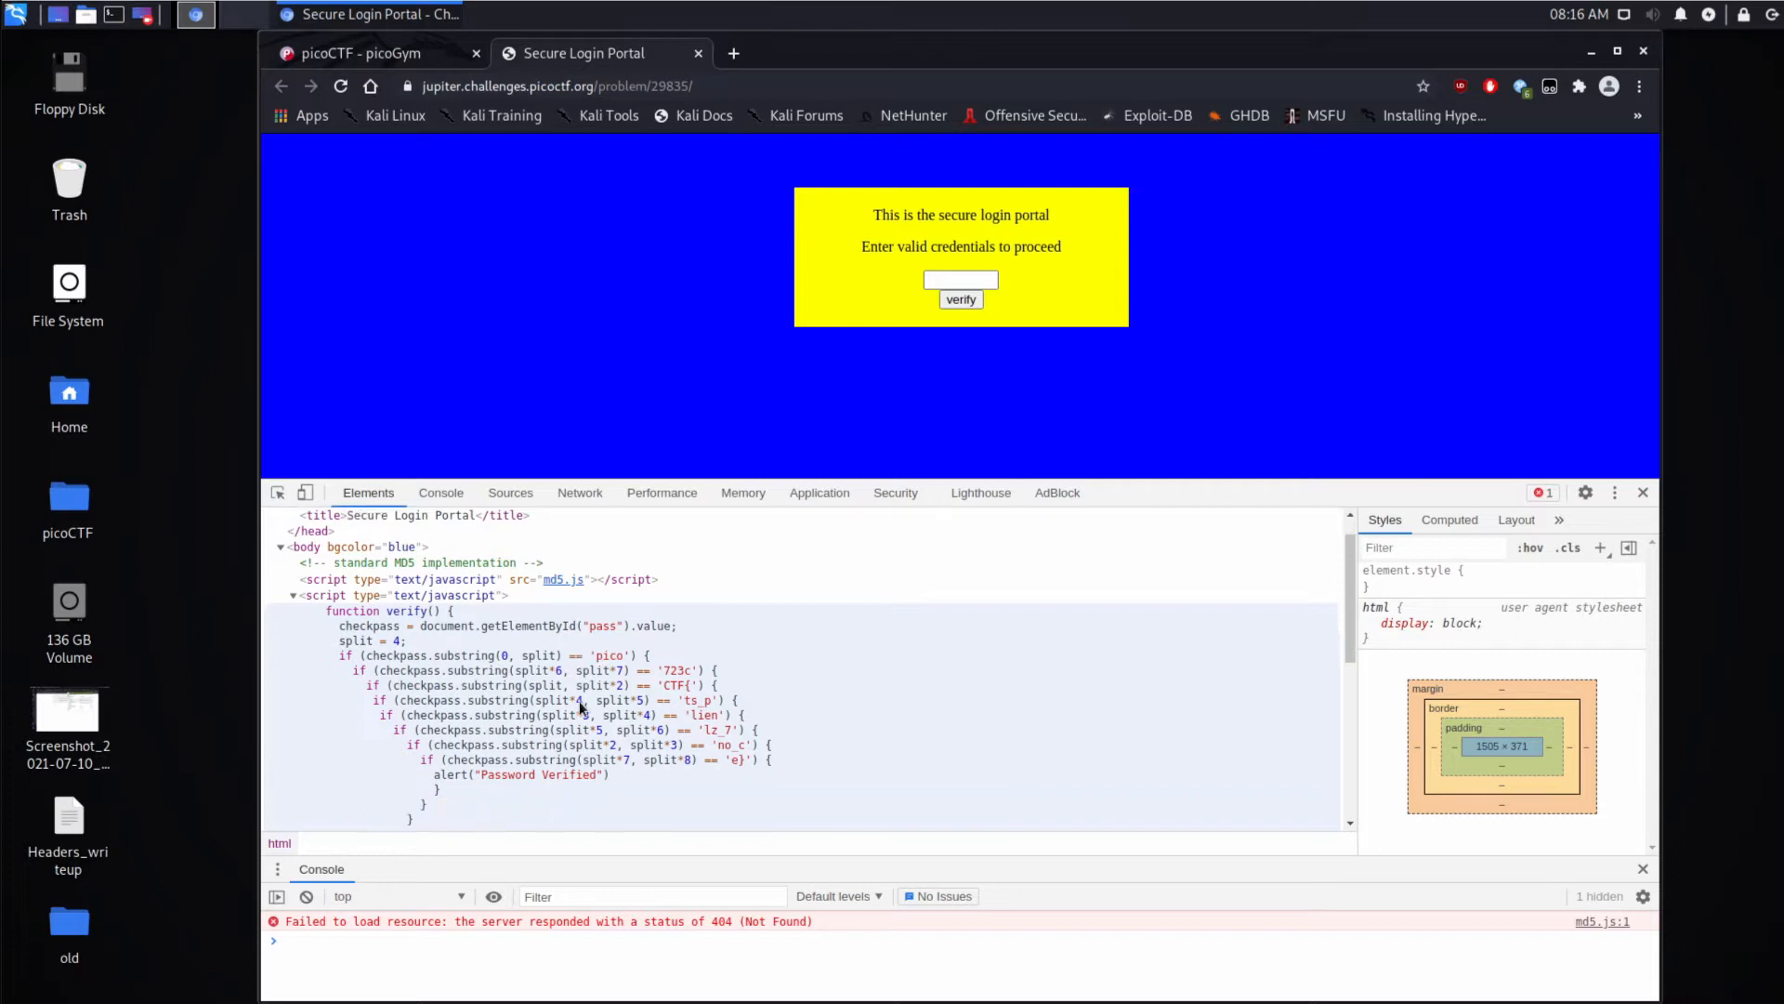
scroll(down, 3)
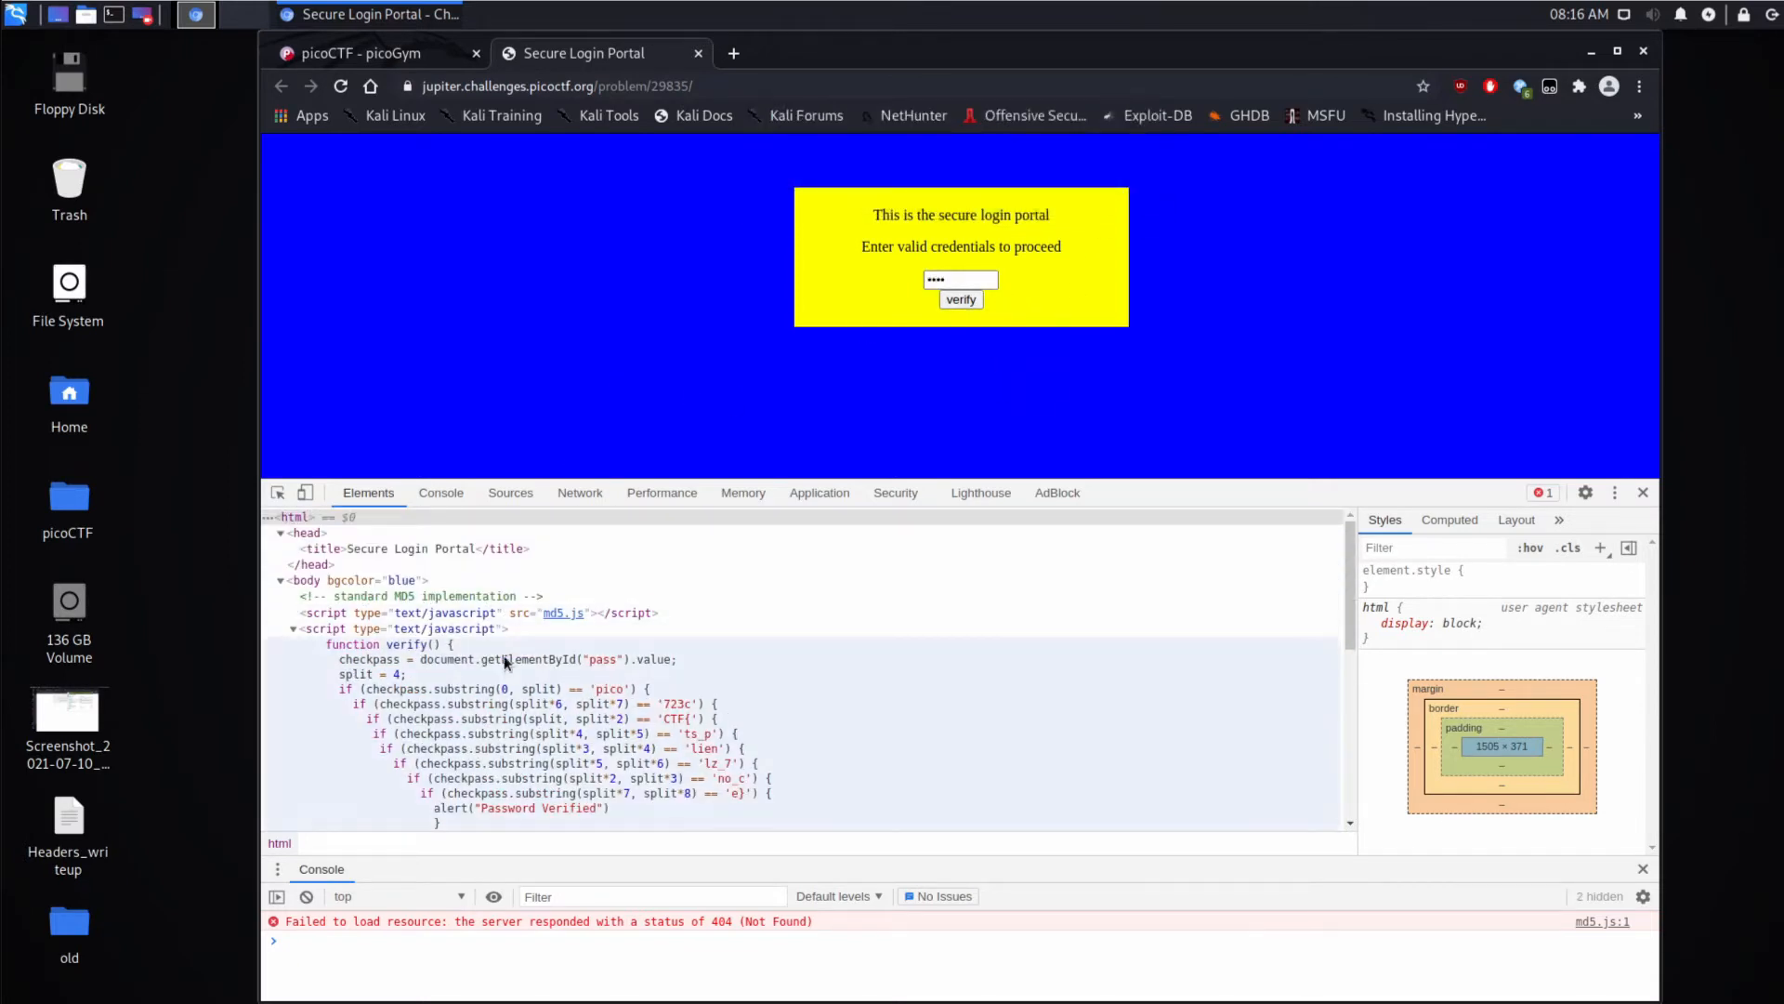
mouse_move(513, 792)
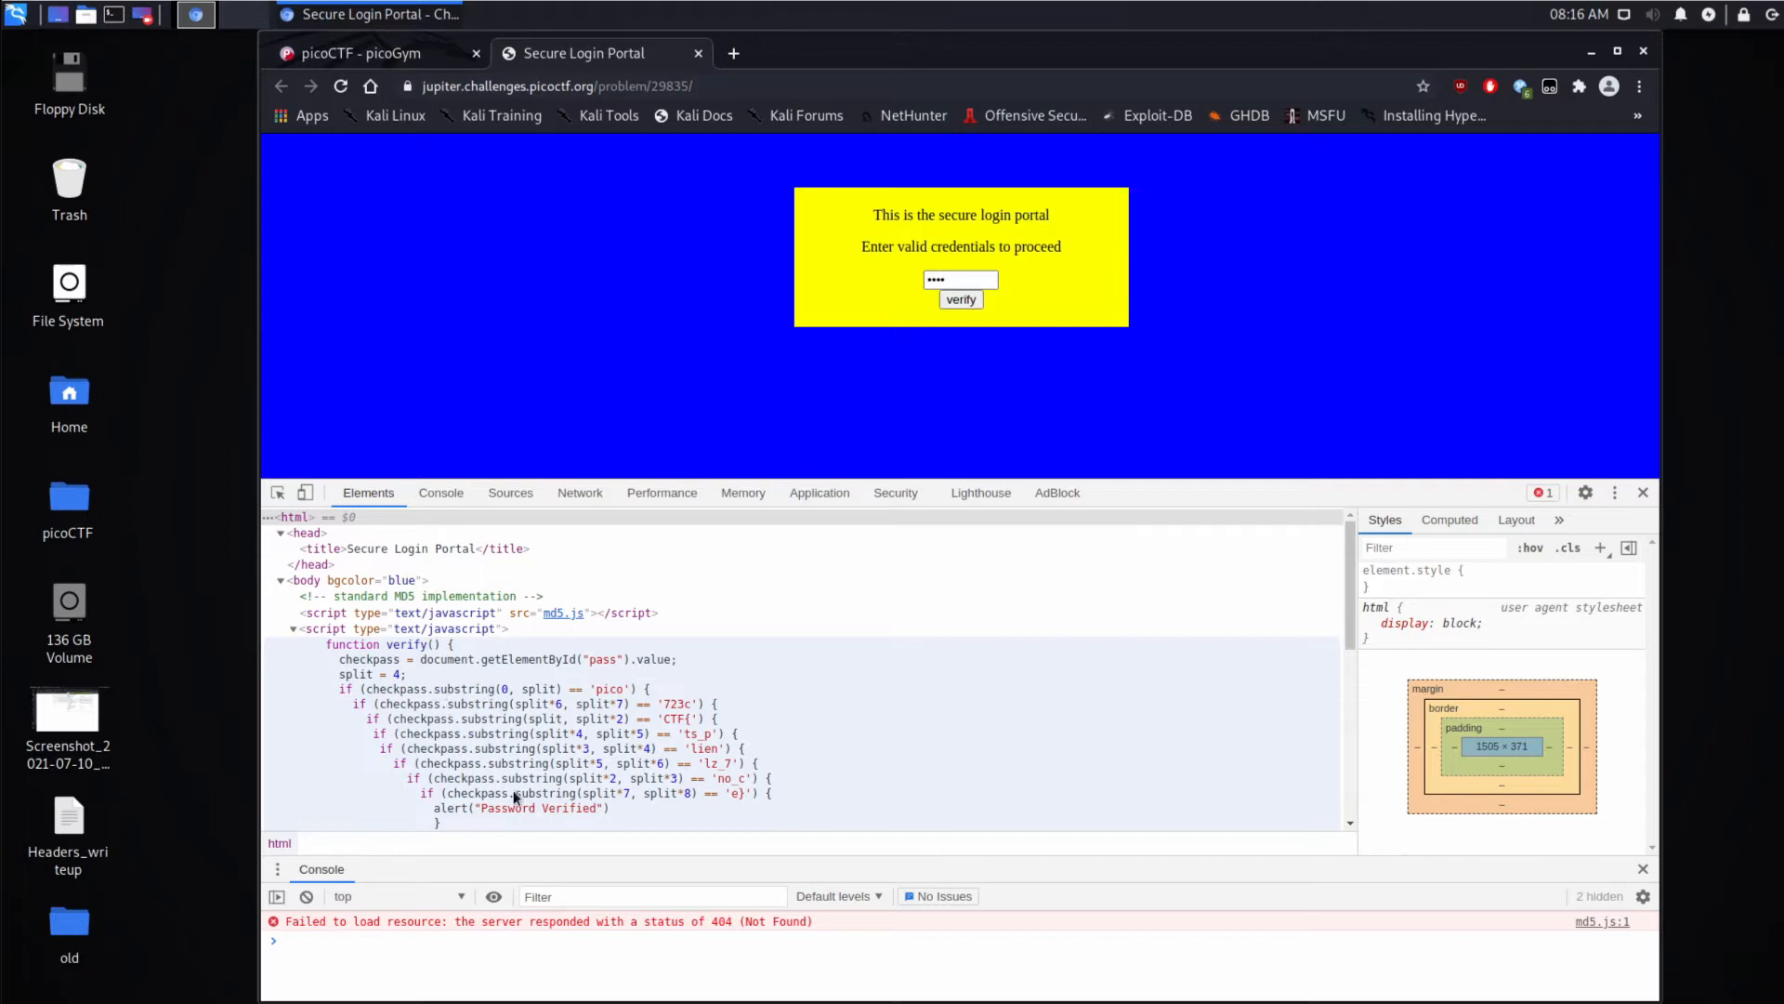
mouse_move(473, 718)
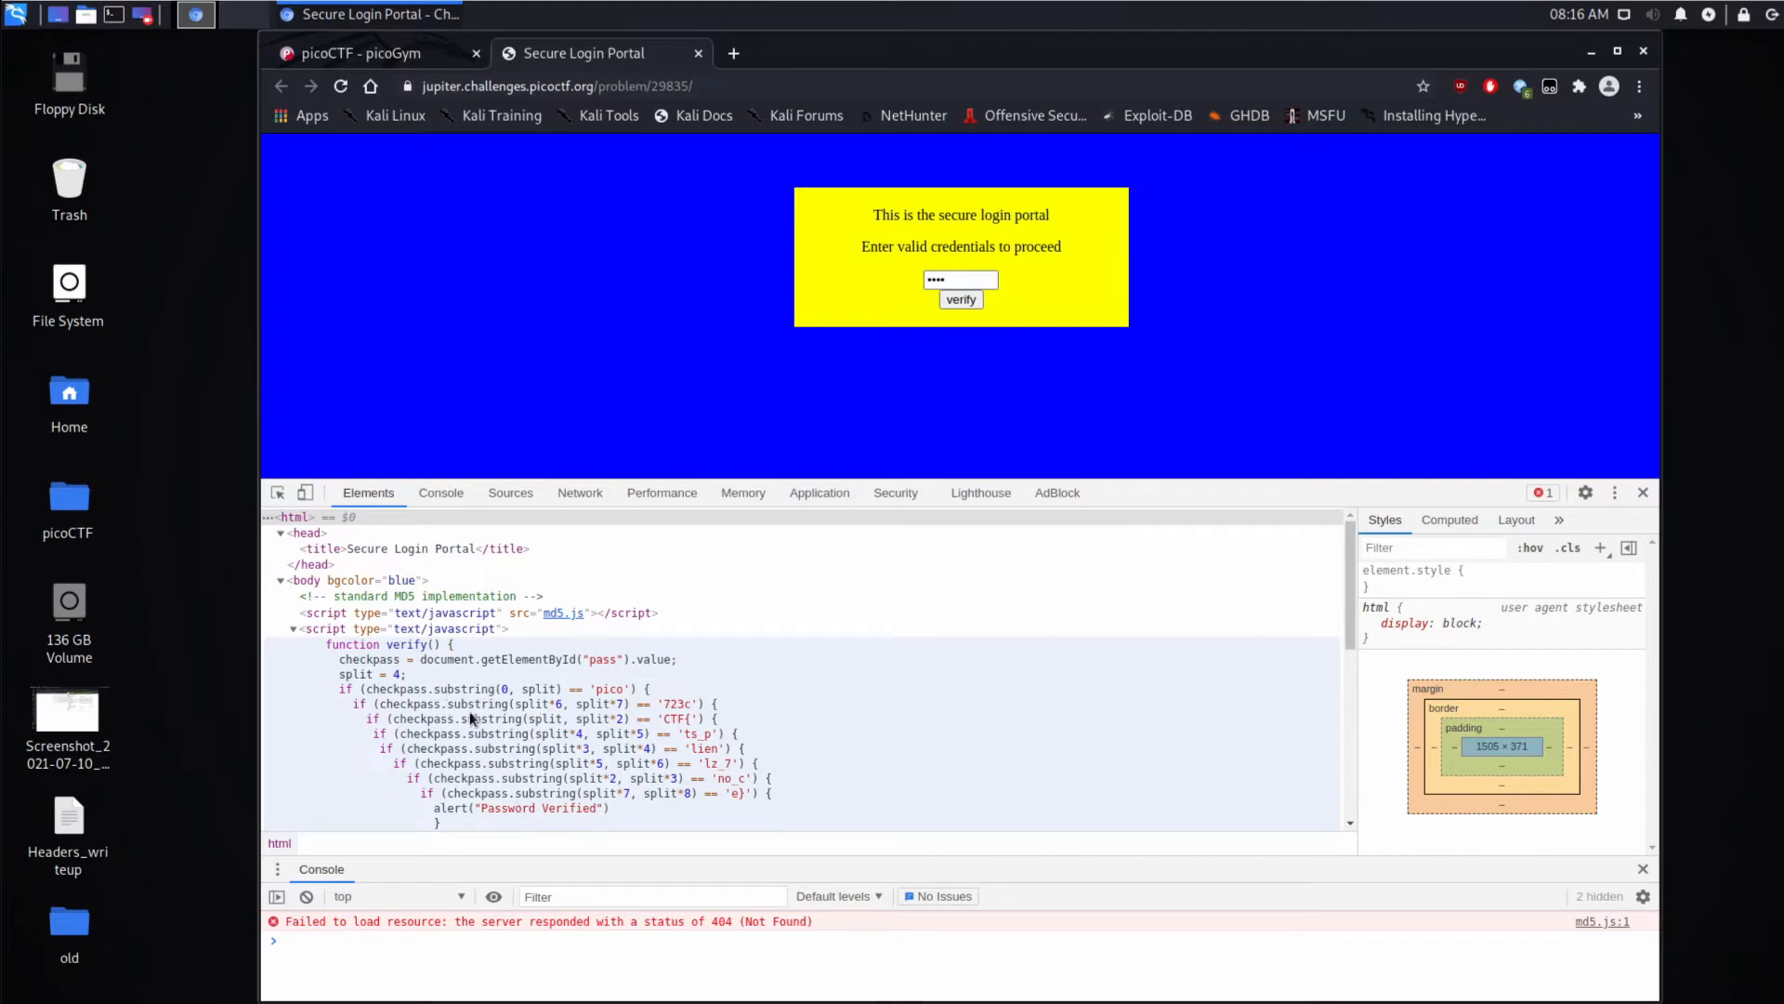
mouse_move(476, 702)
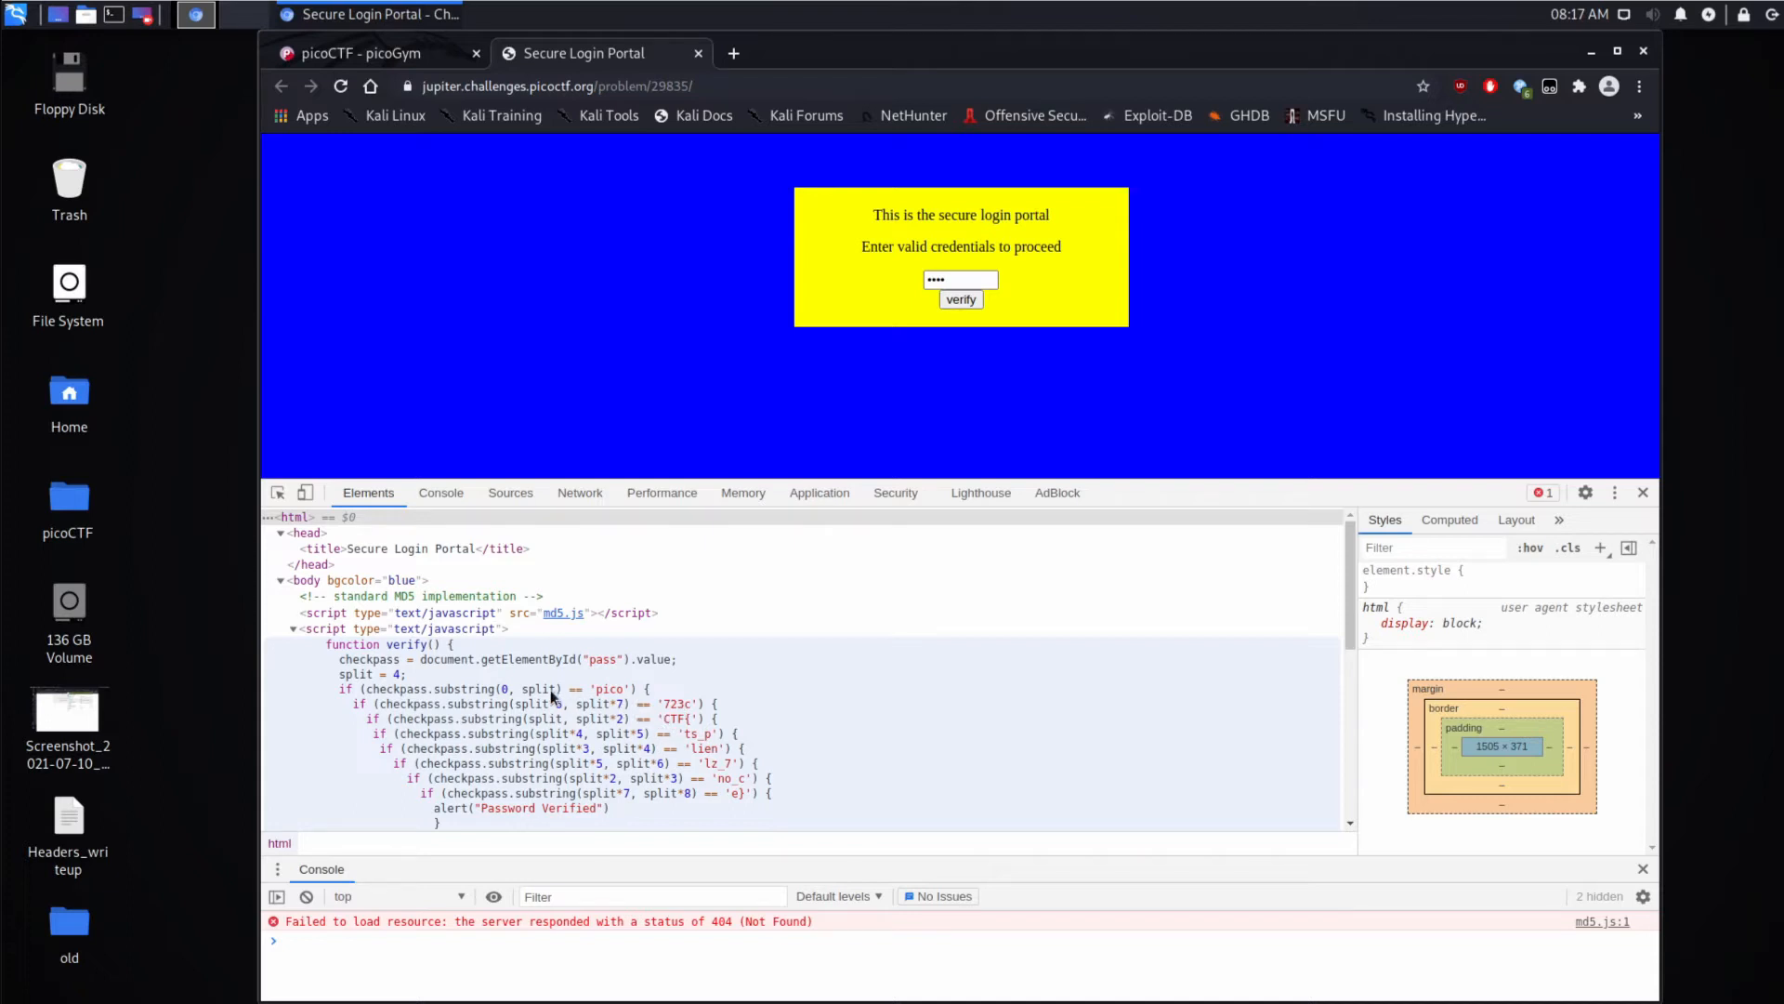
mouse_move(513, 697)
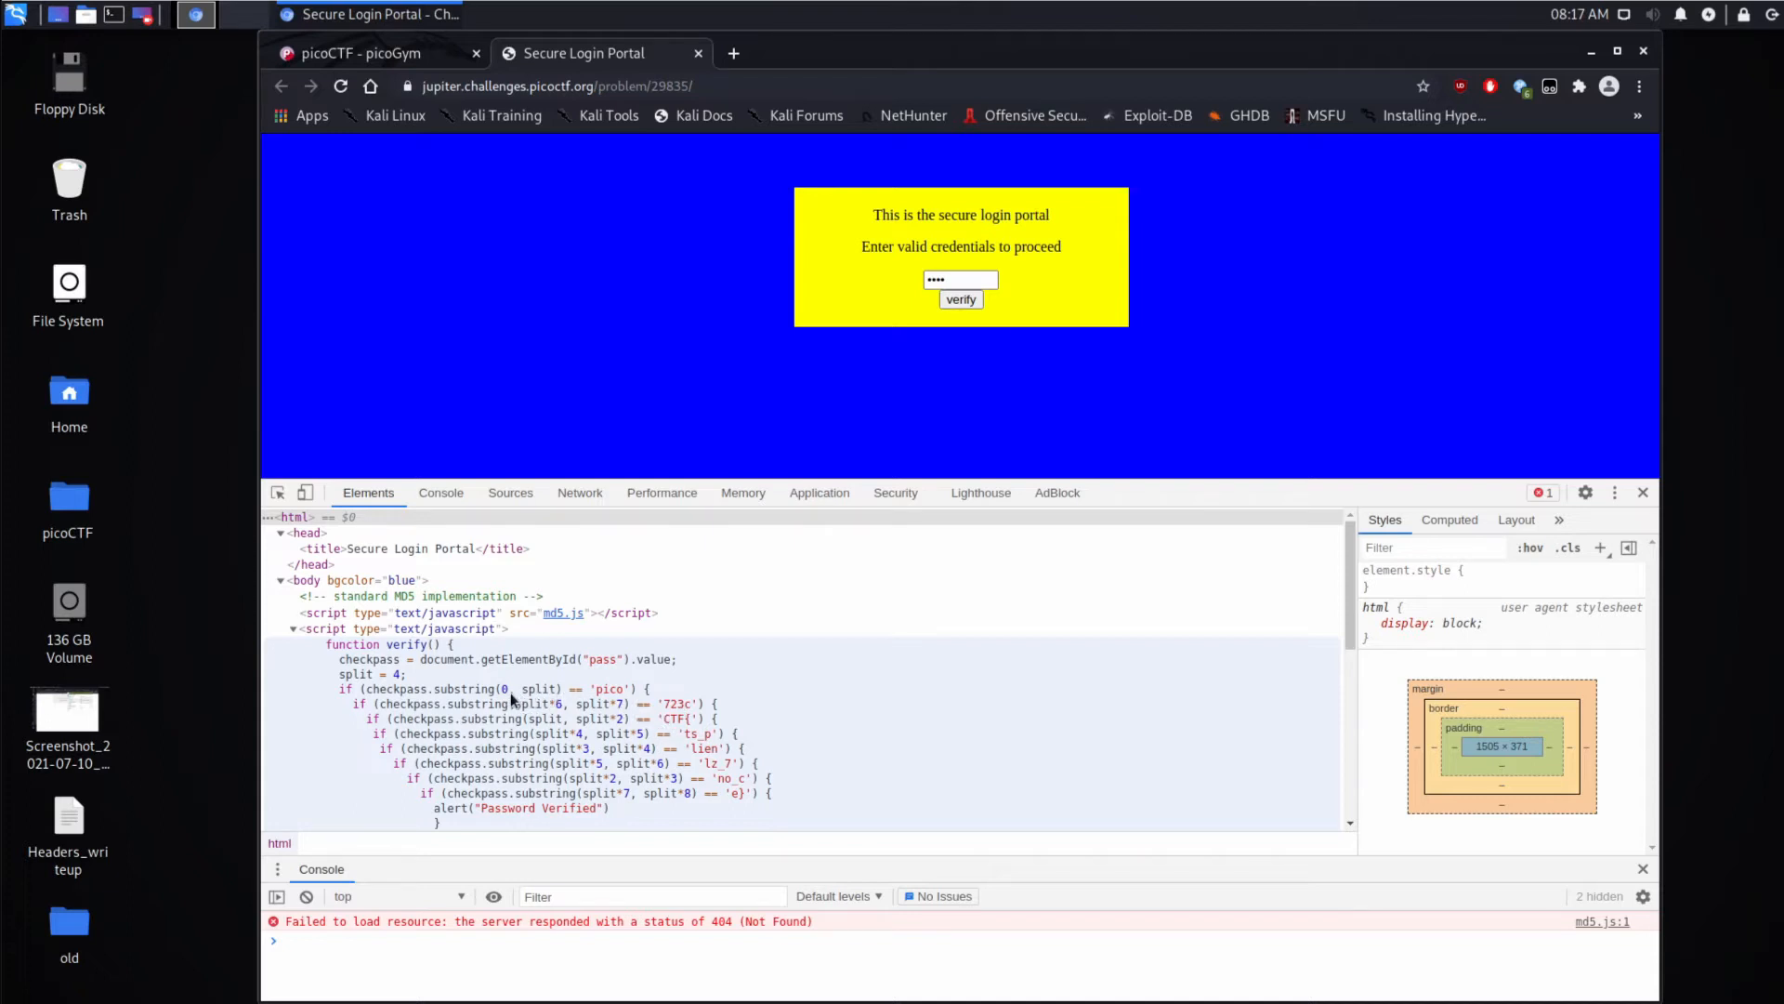
mouse_move(538, 703)
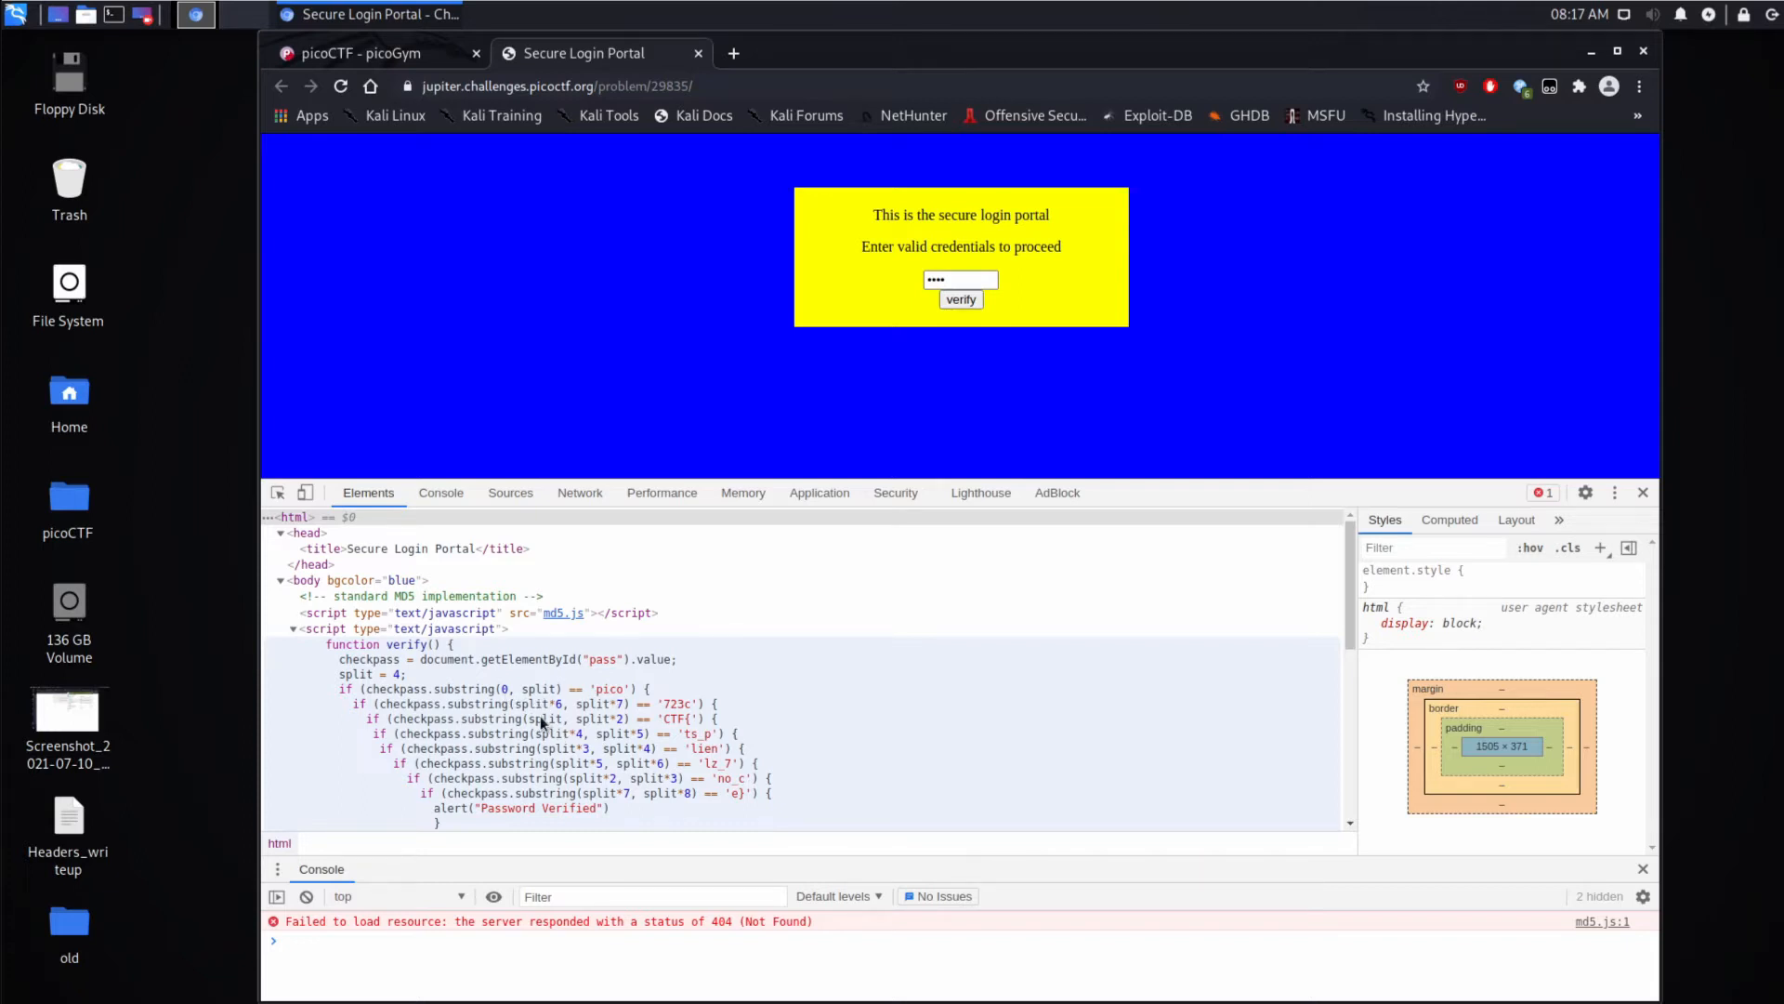
mouse_move(562, 725)
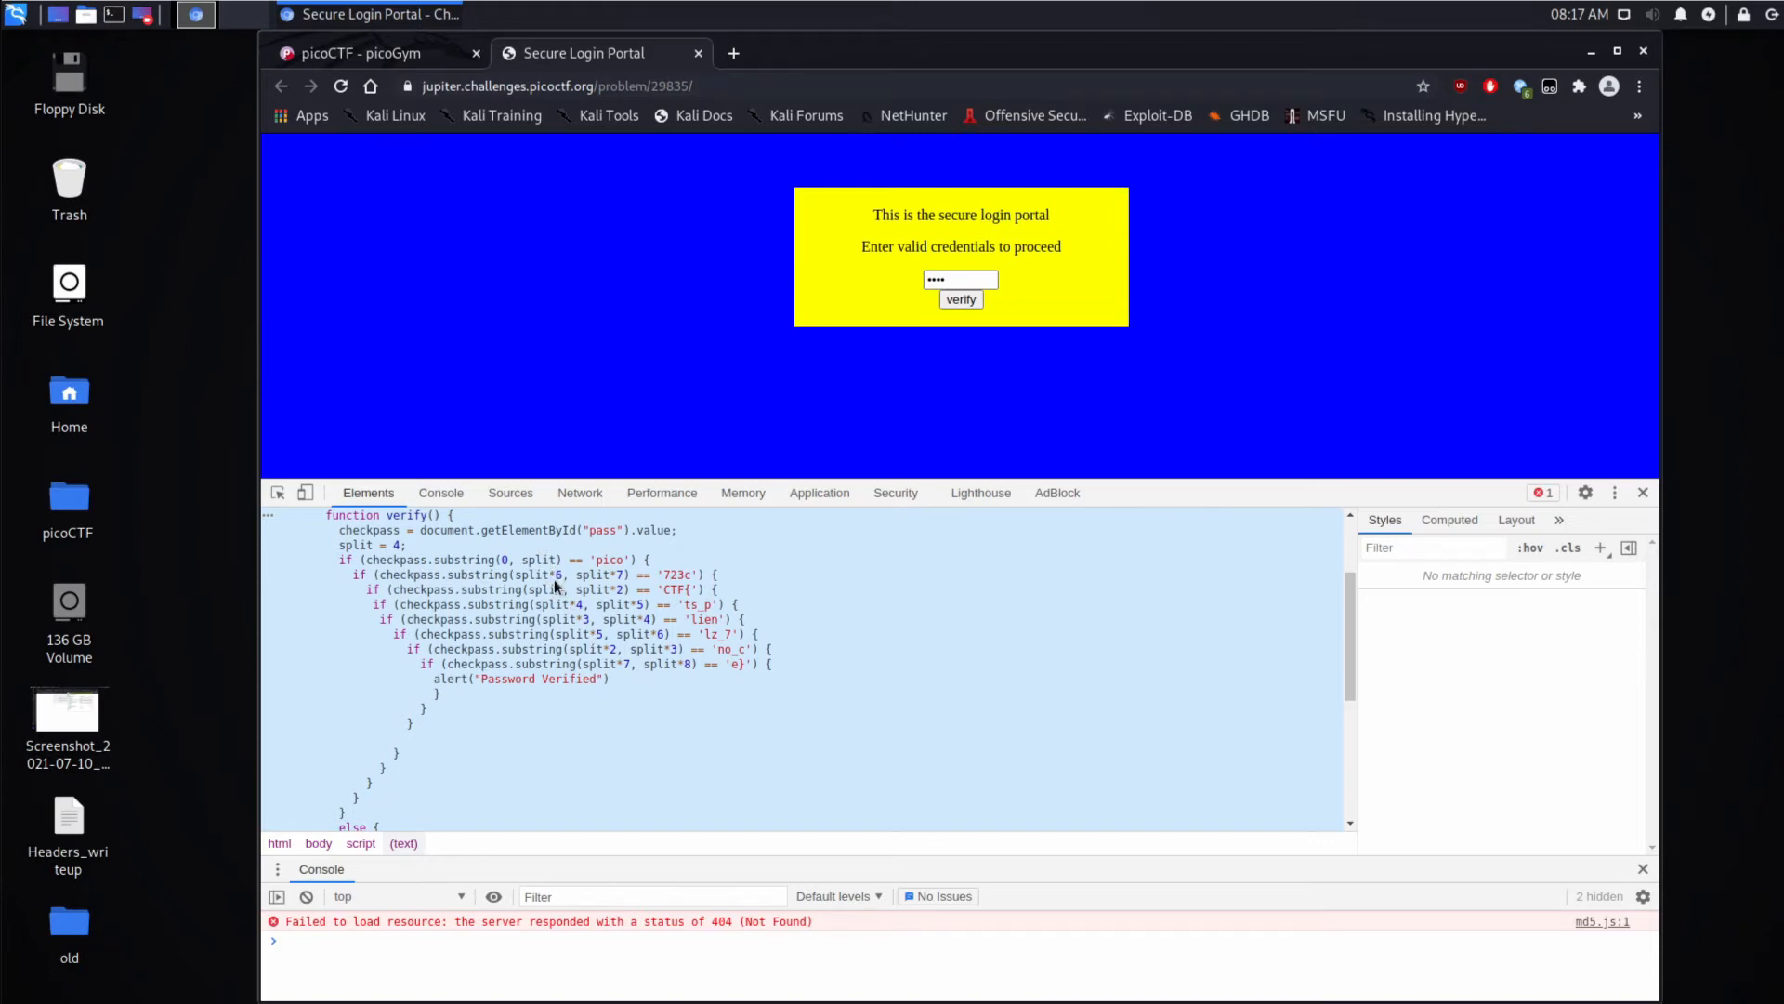
mouse_move(545, 589)
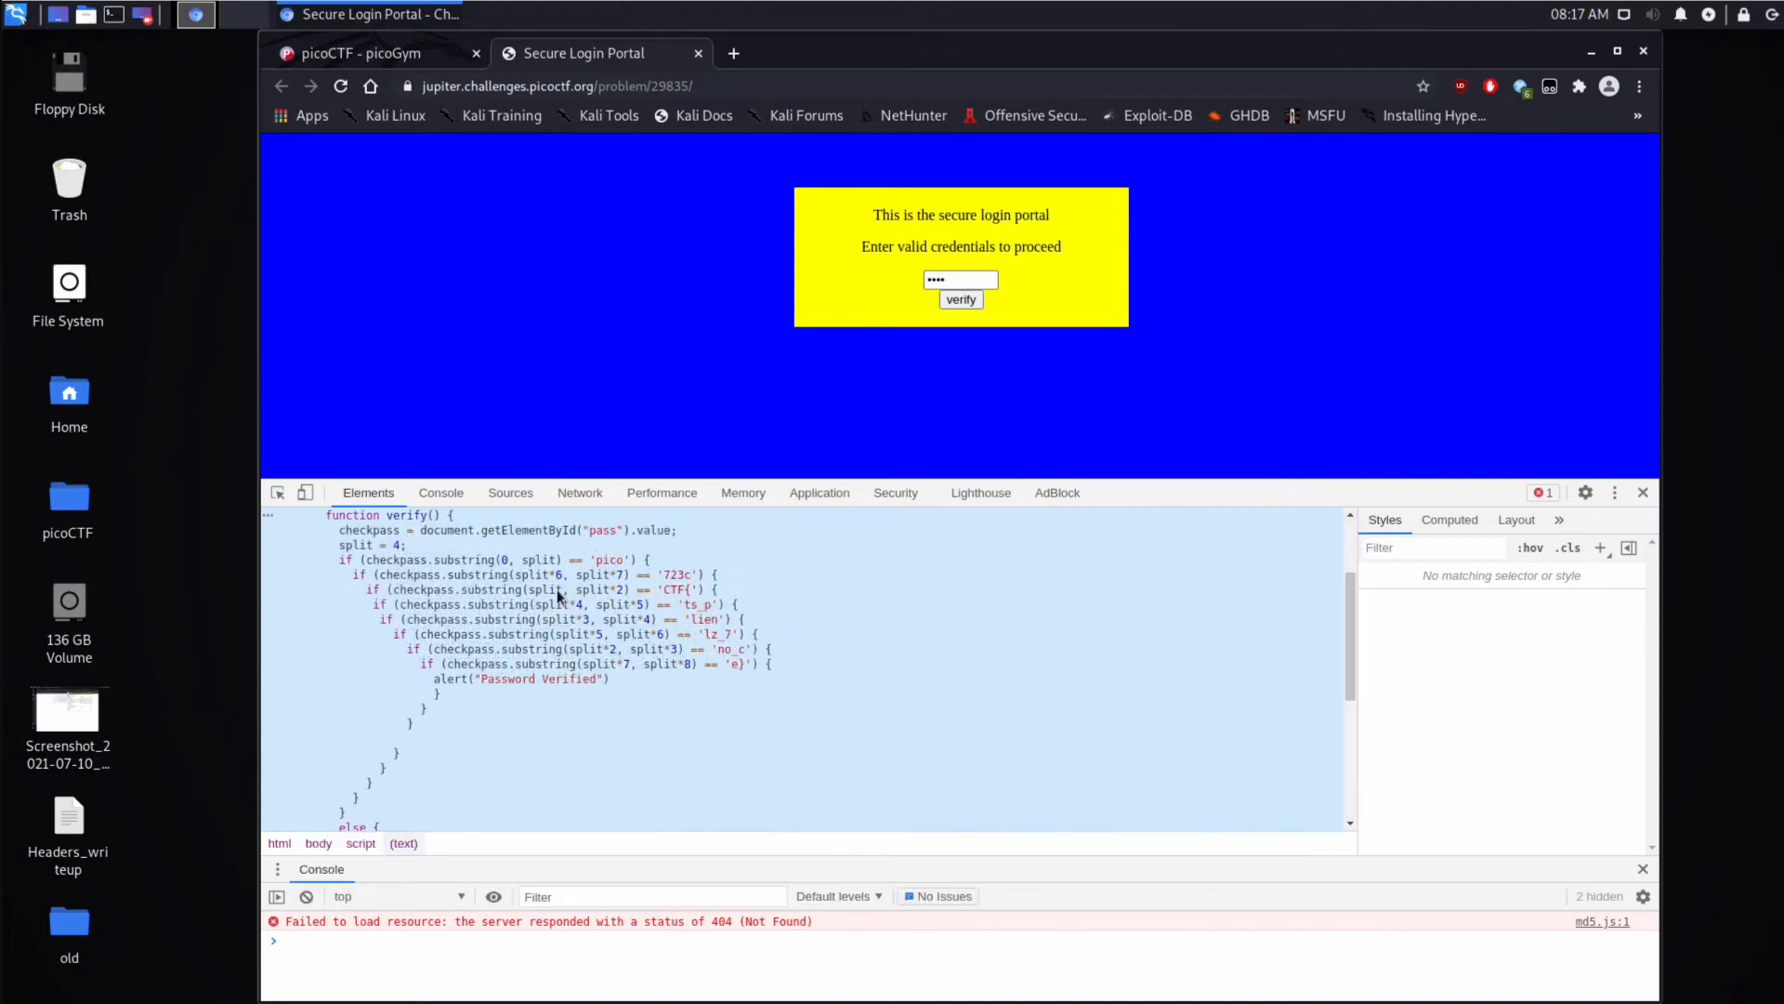
Switch to Sources and load the (index) file under problem/29835 showing the password checks.
click(509, 493)
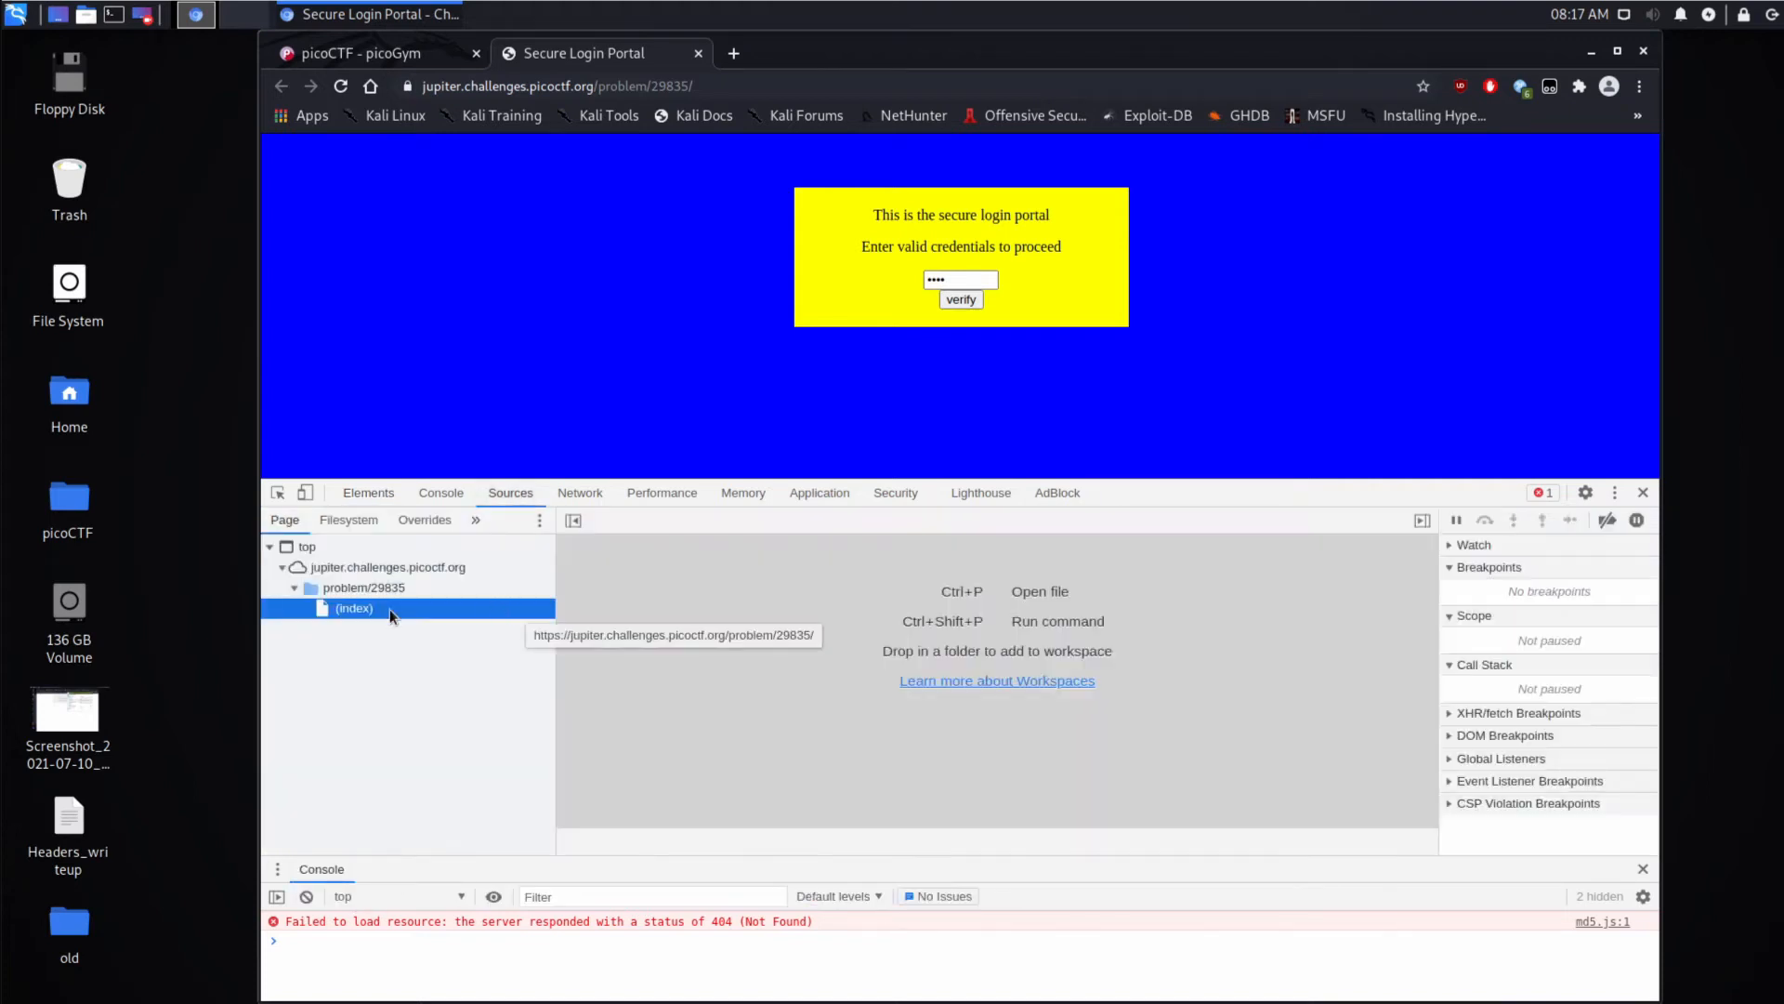
click(353, 607)
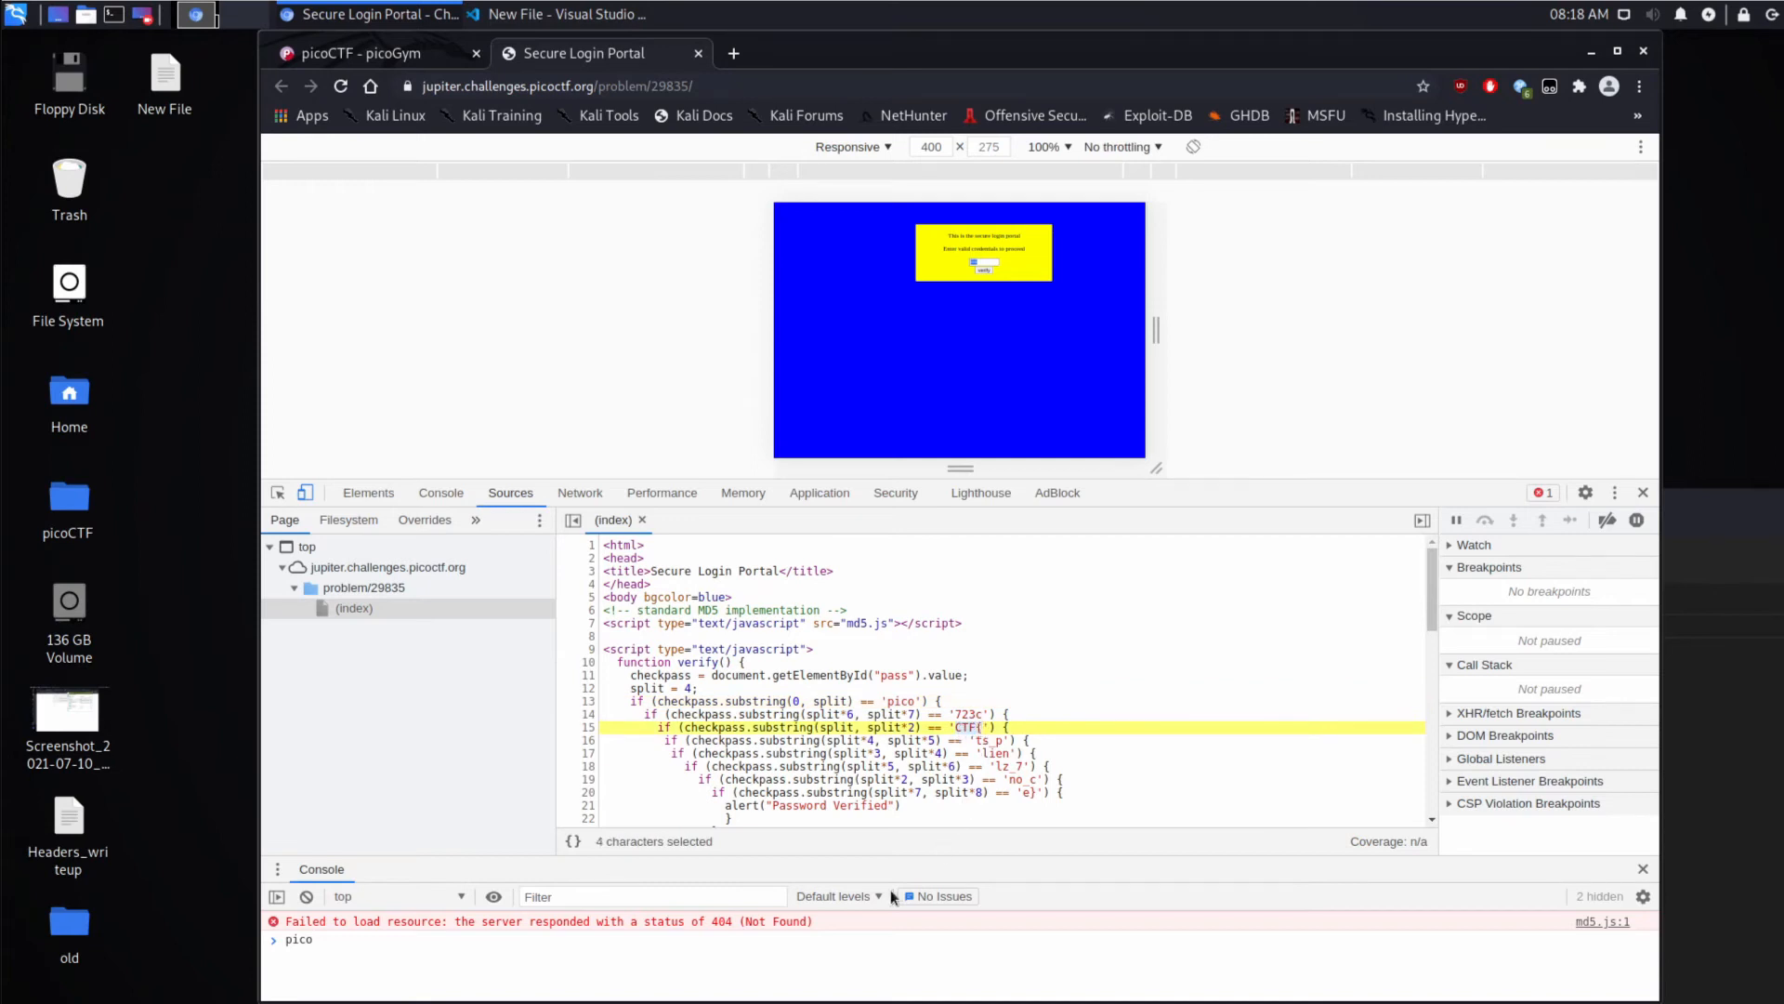
Assemble the flag in the Console from the substring checks: CTF{, no_c, lien, ts_p, lz_7.
text(CTF{)
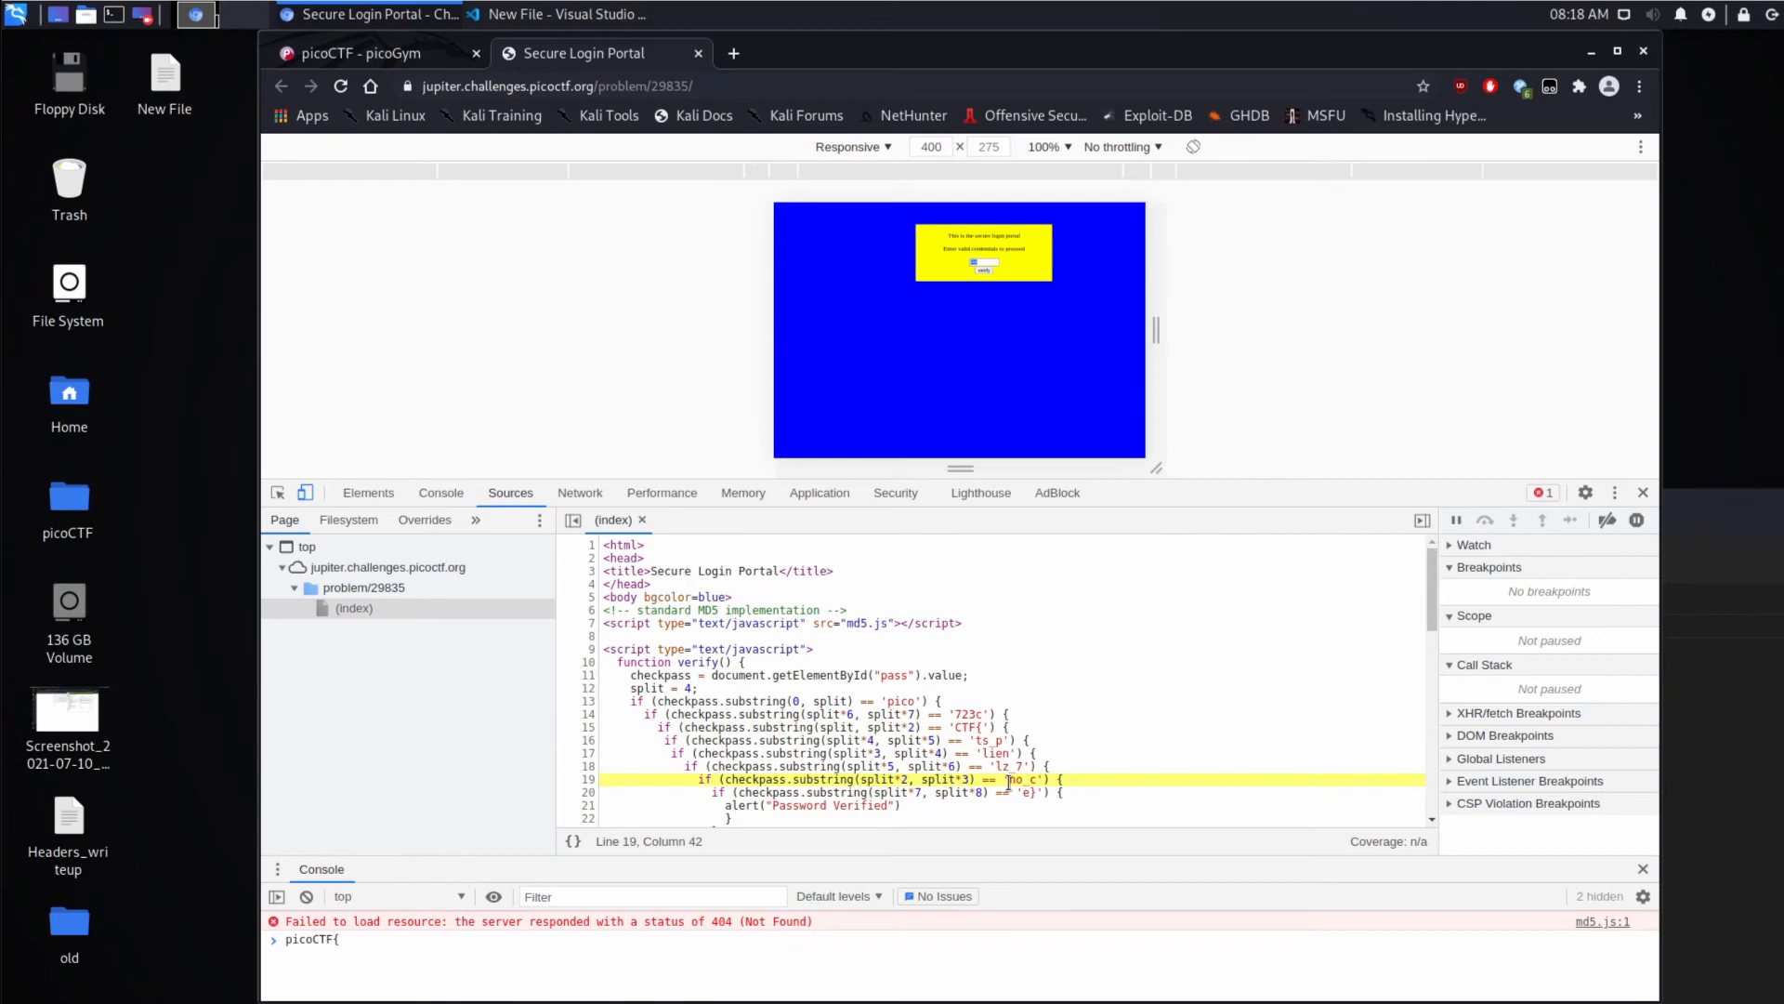
double_click(1019, 778)
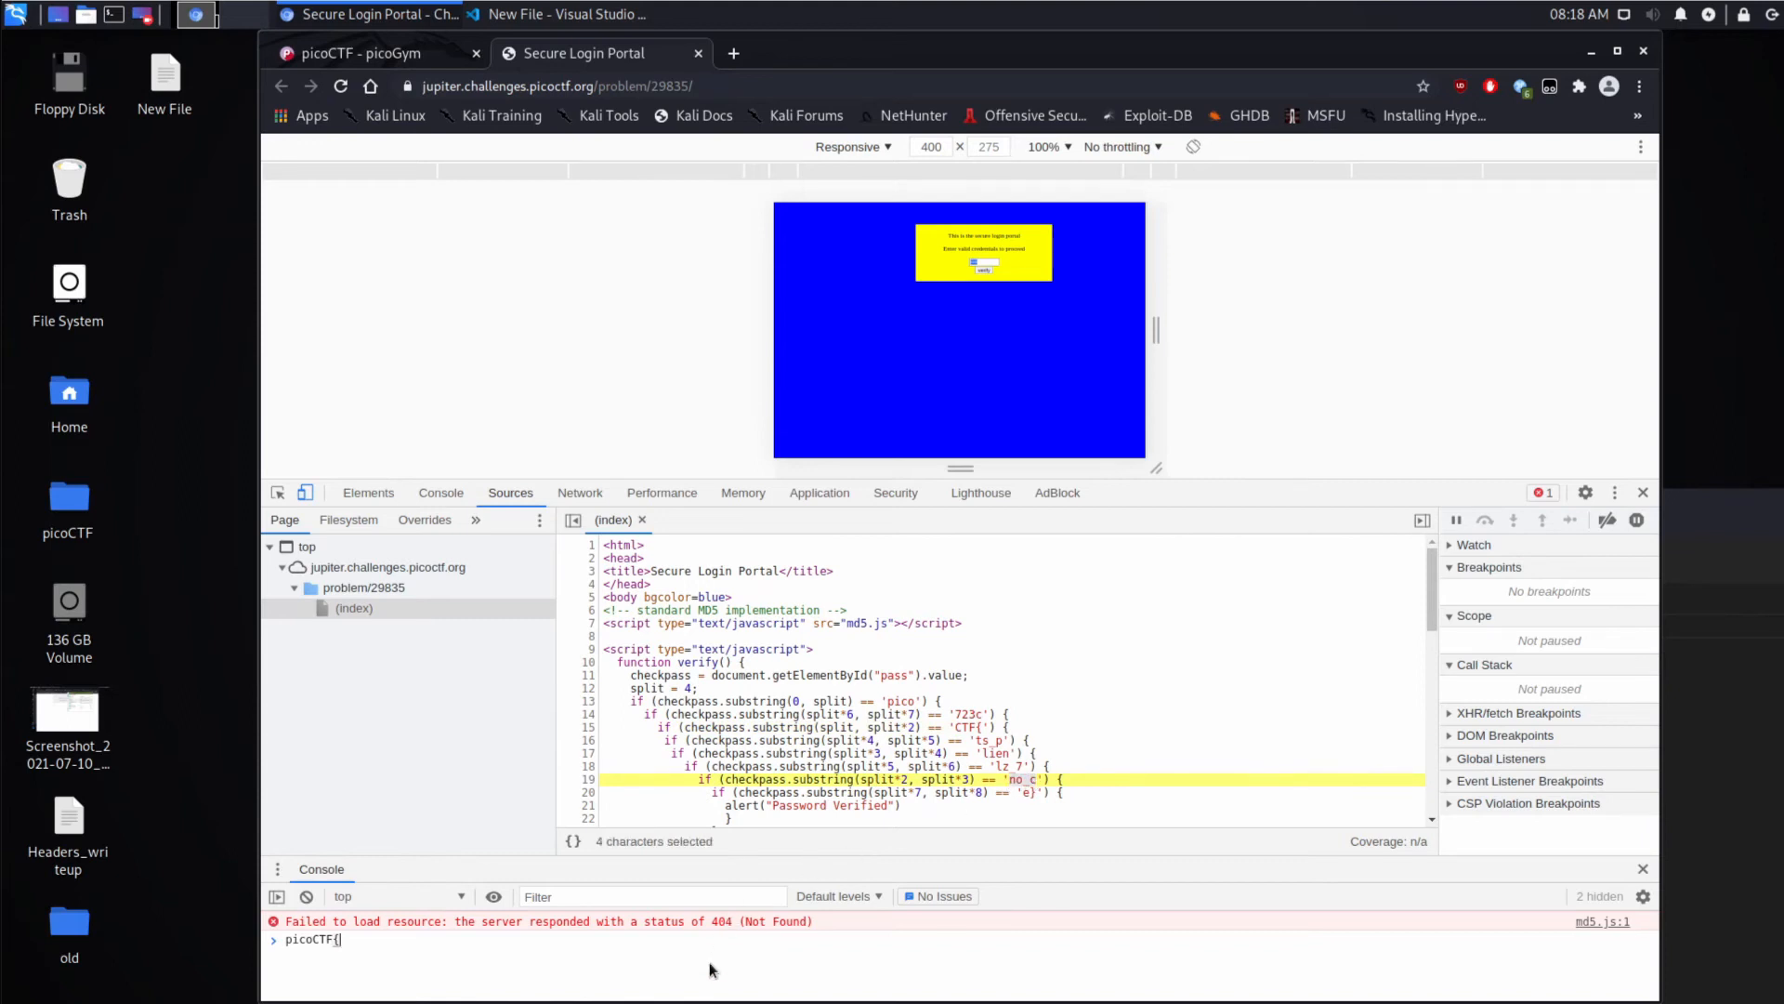
text(no_c)
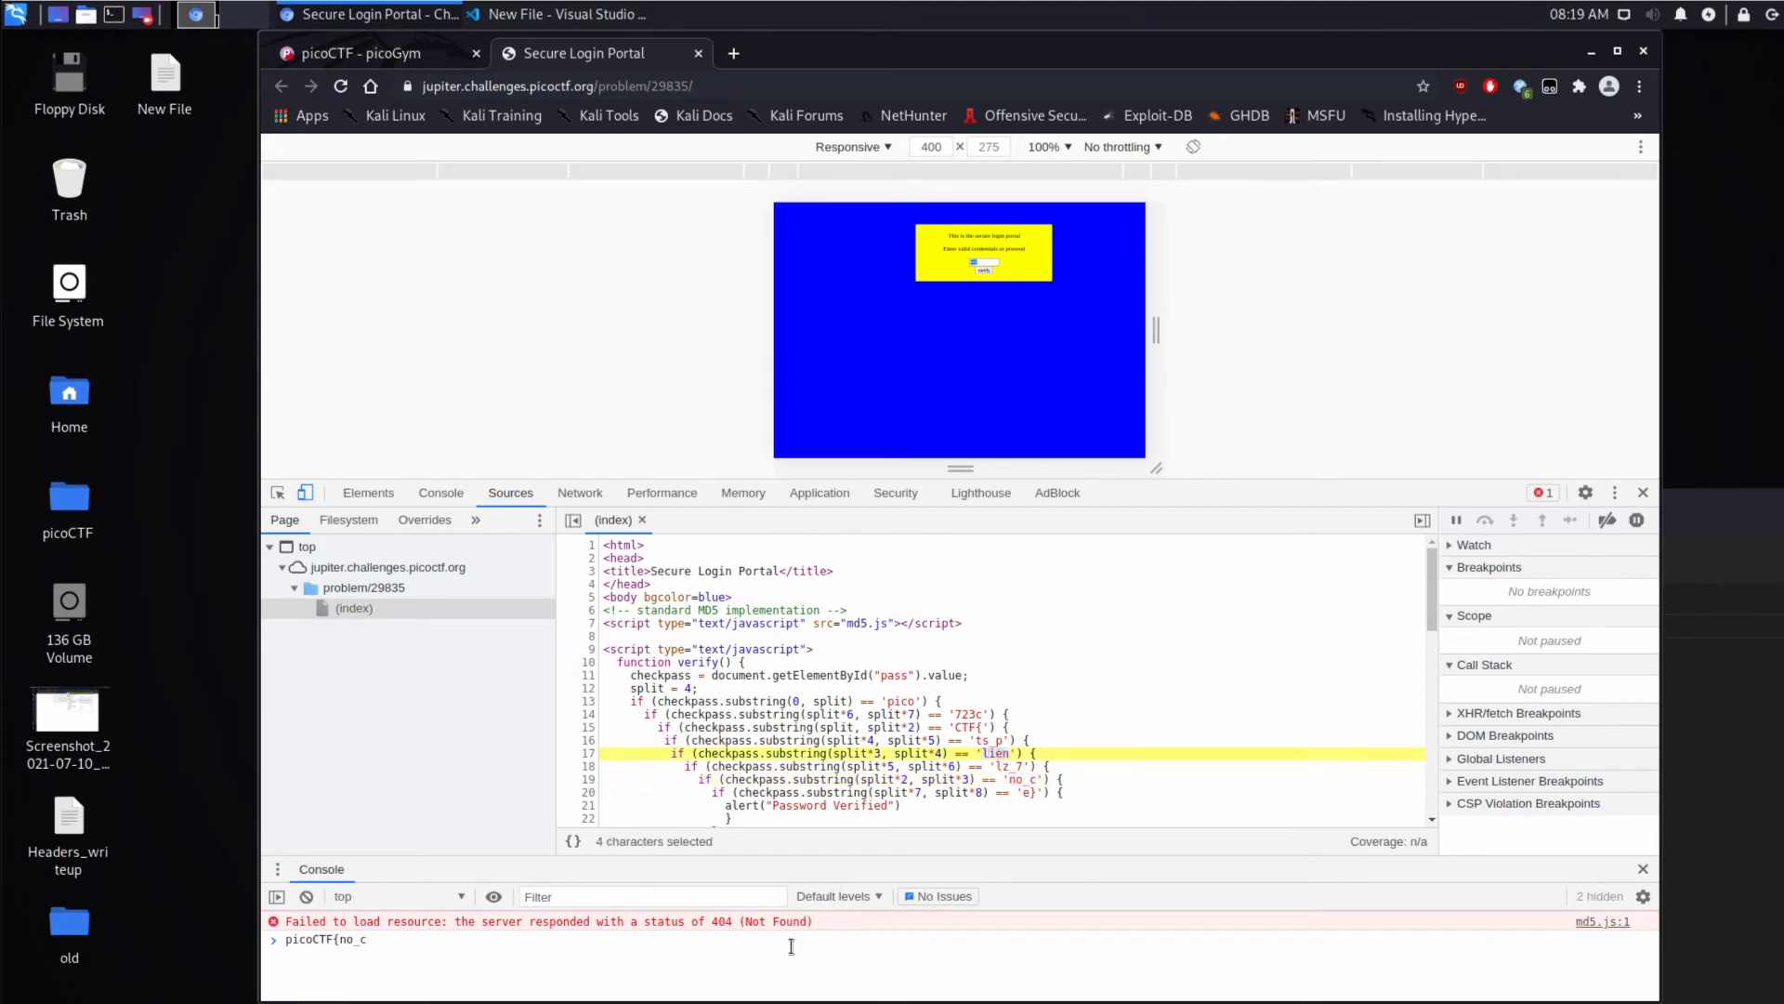
text(lien)
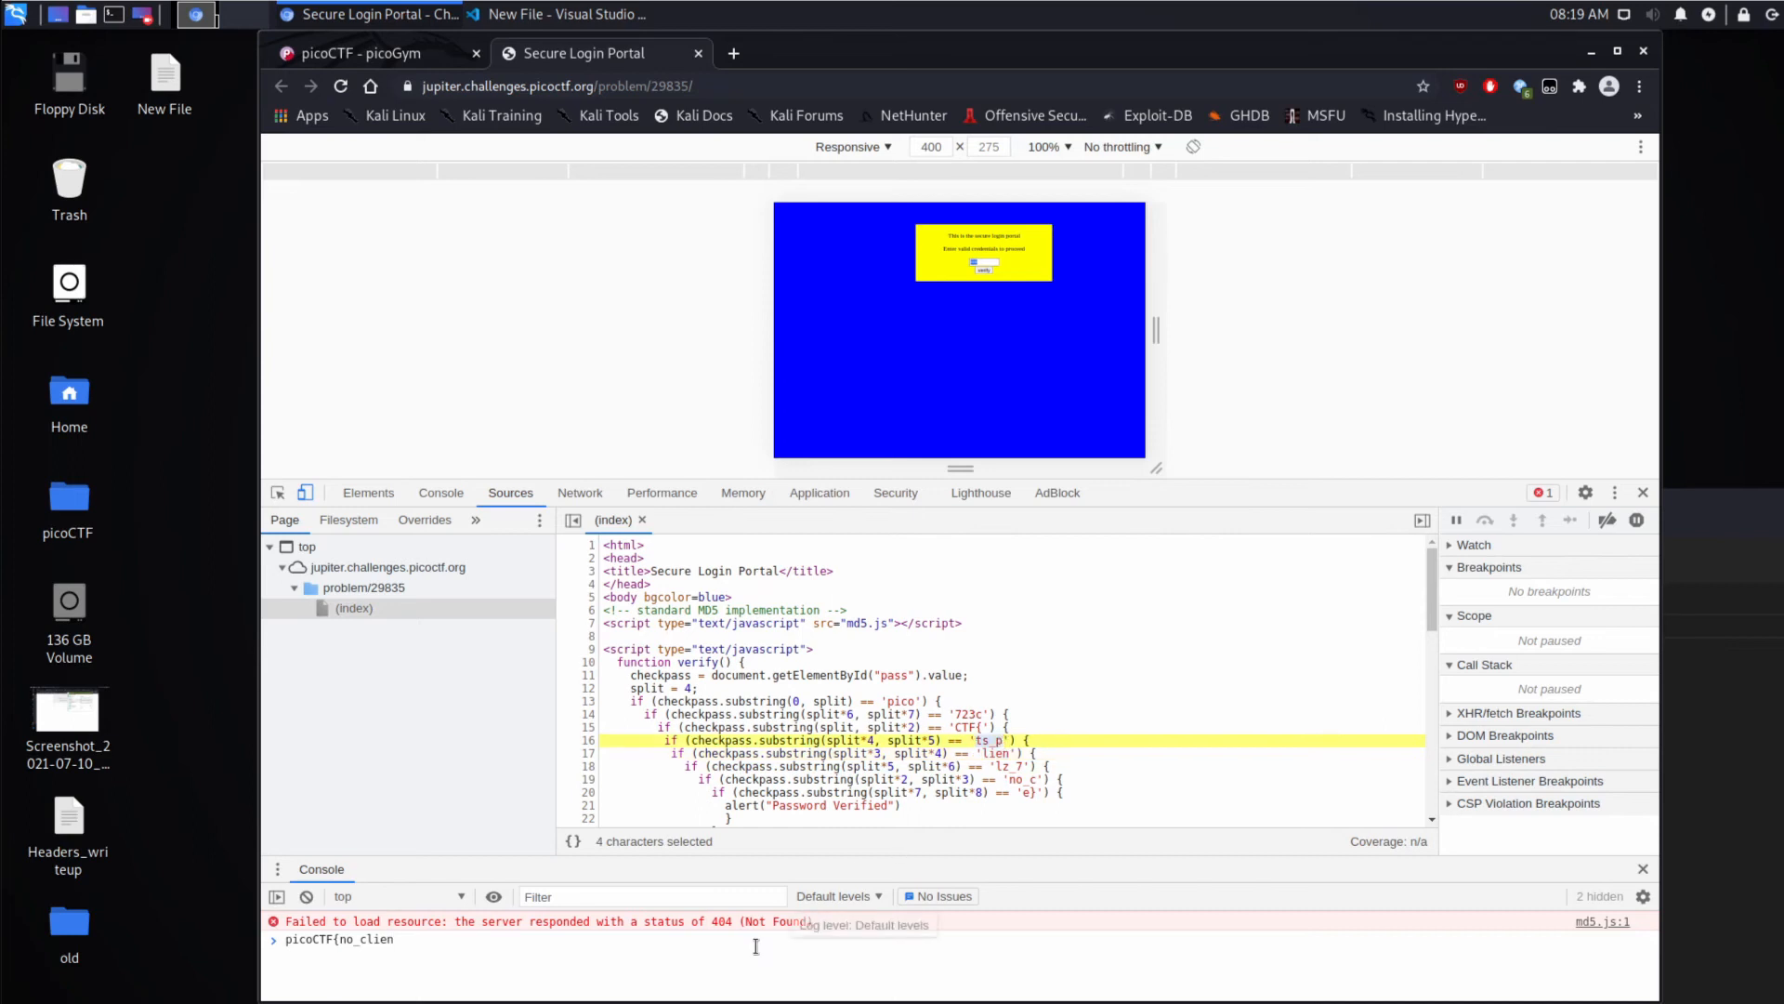
text(ts_p)
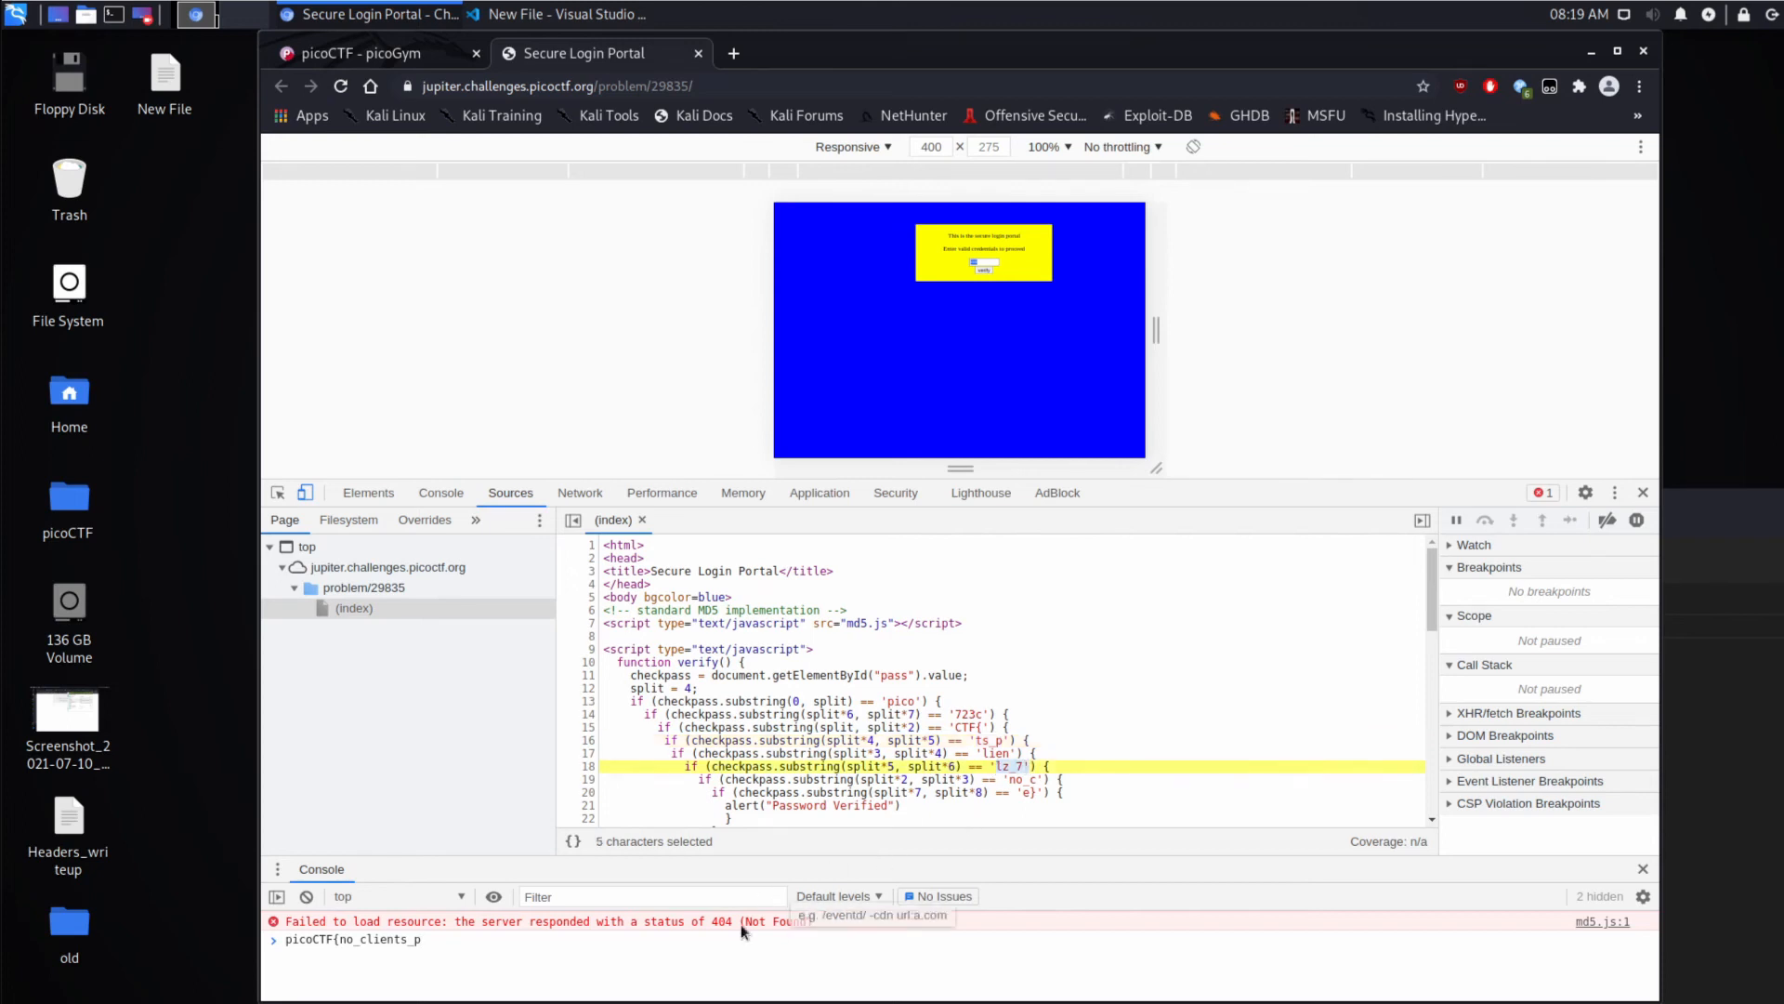
text(lz_7723ce})
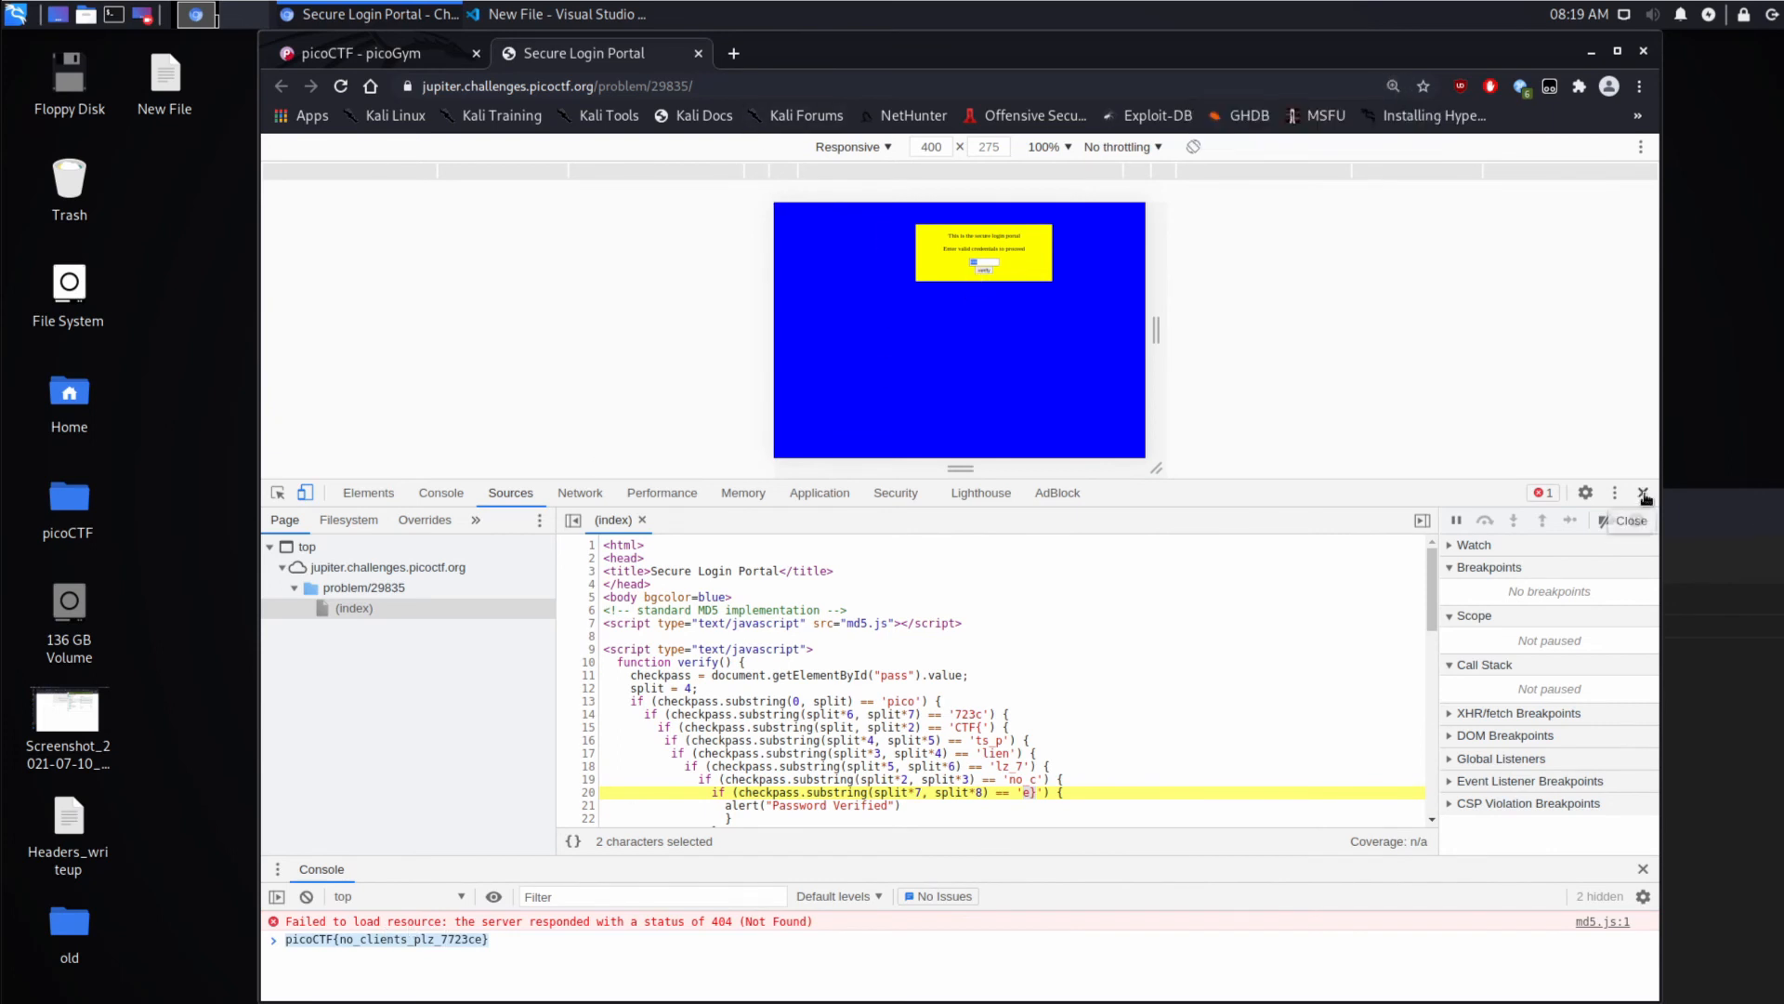
Close DevTools and submit picoCTF{no_clients_plz_7723ce} on the picoCTF page for 100 points.
click(1643, 493)
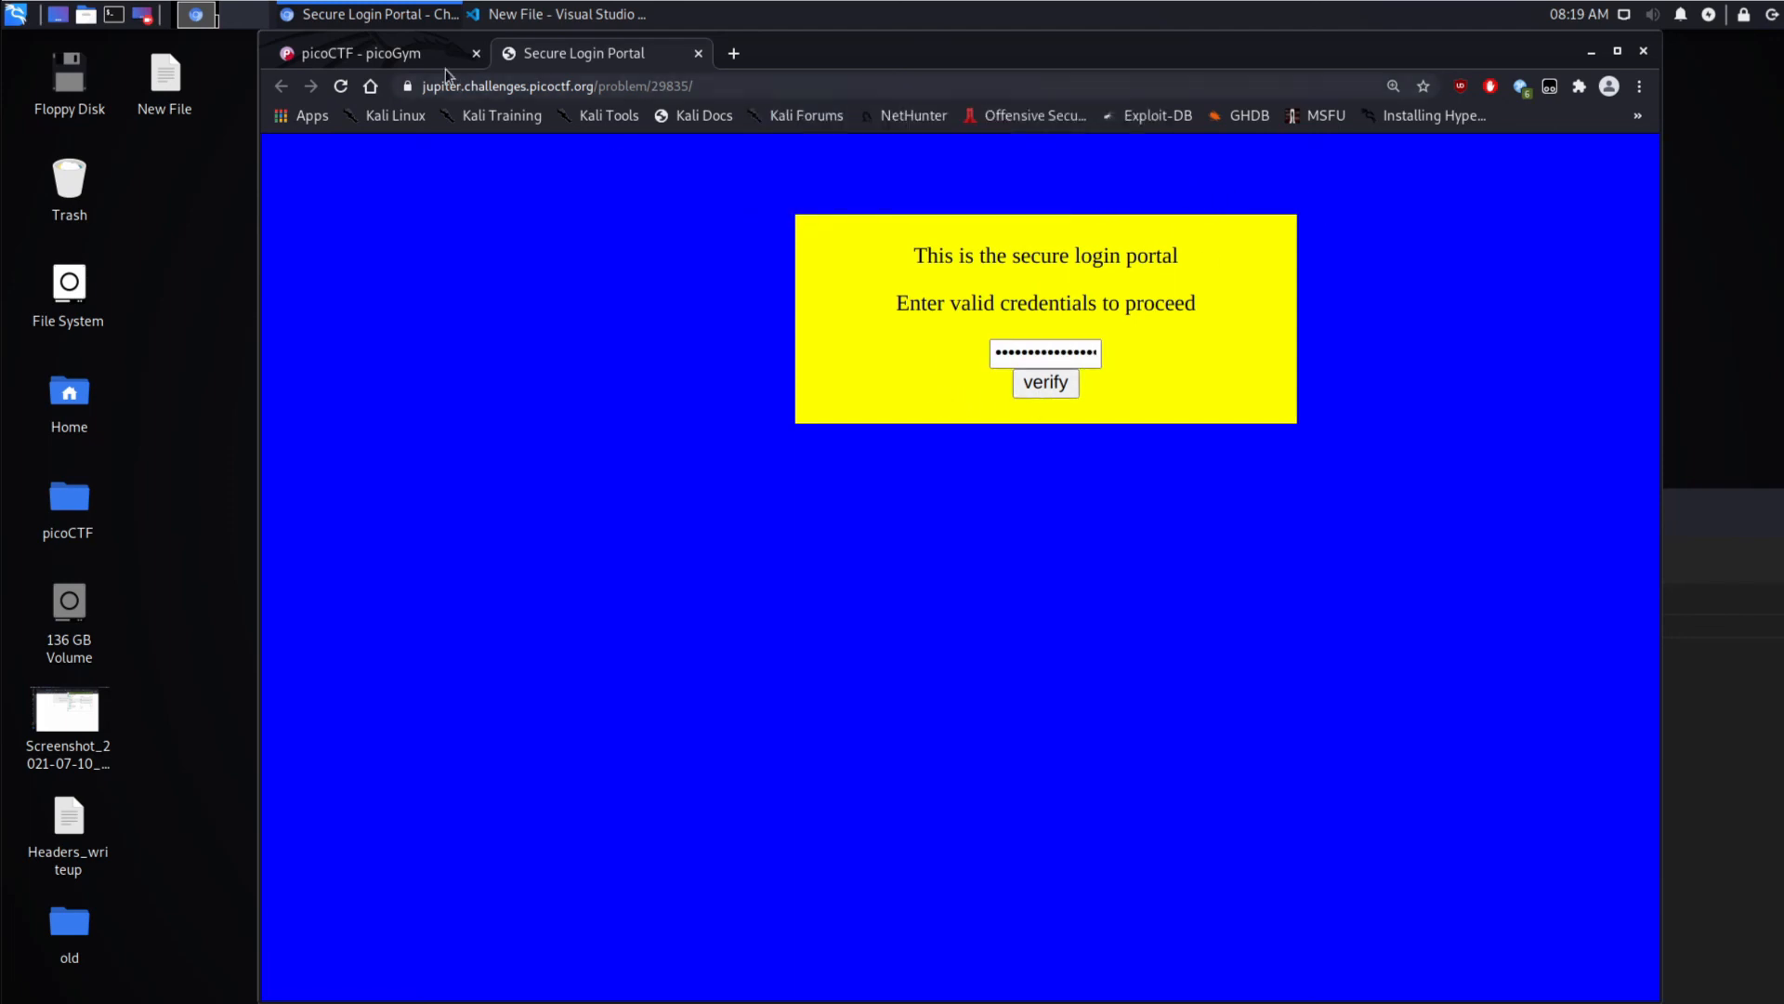
click(357, 52)
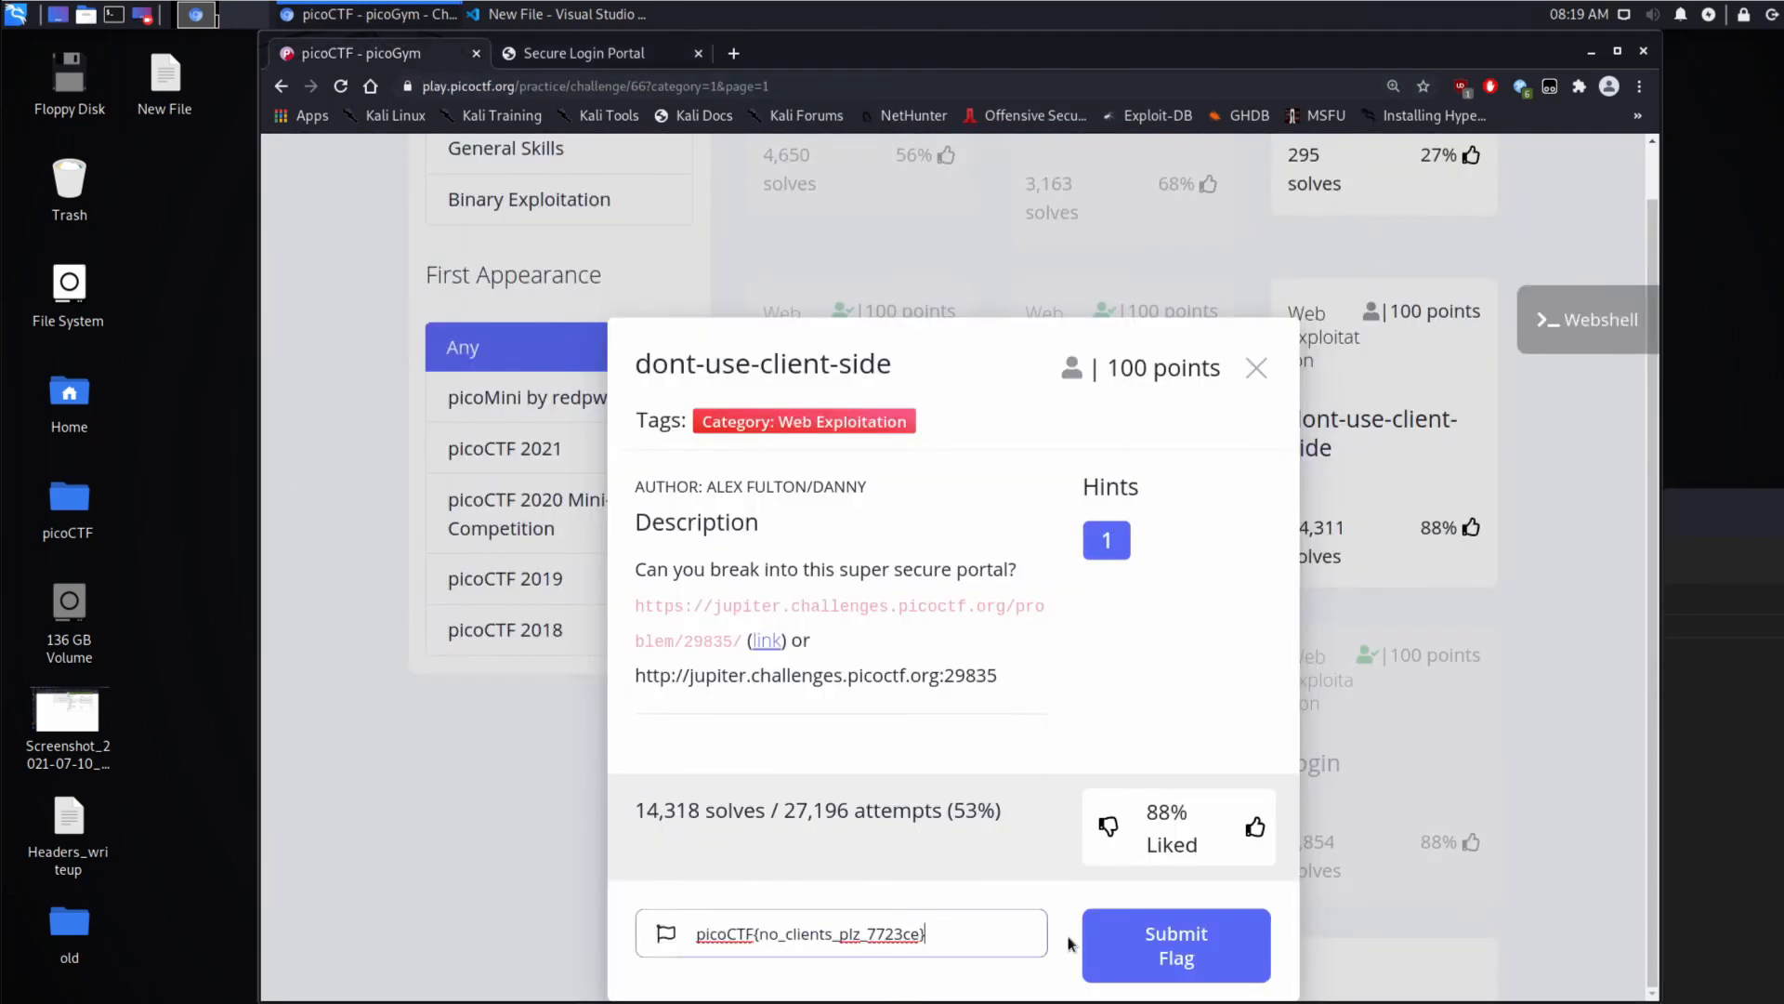
click(1177, 944)
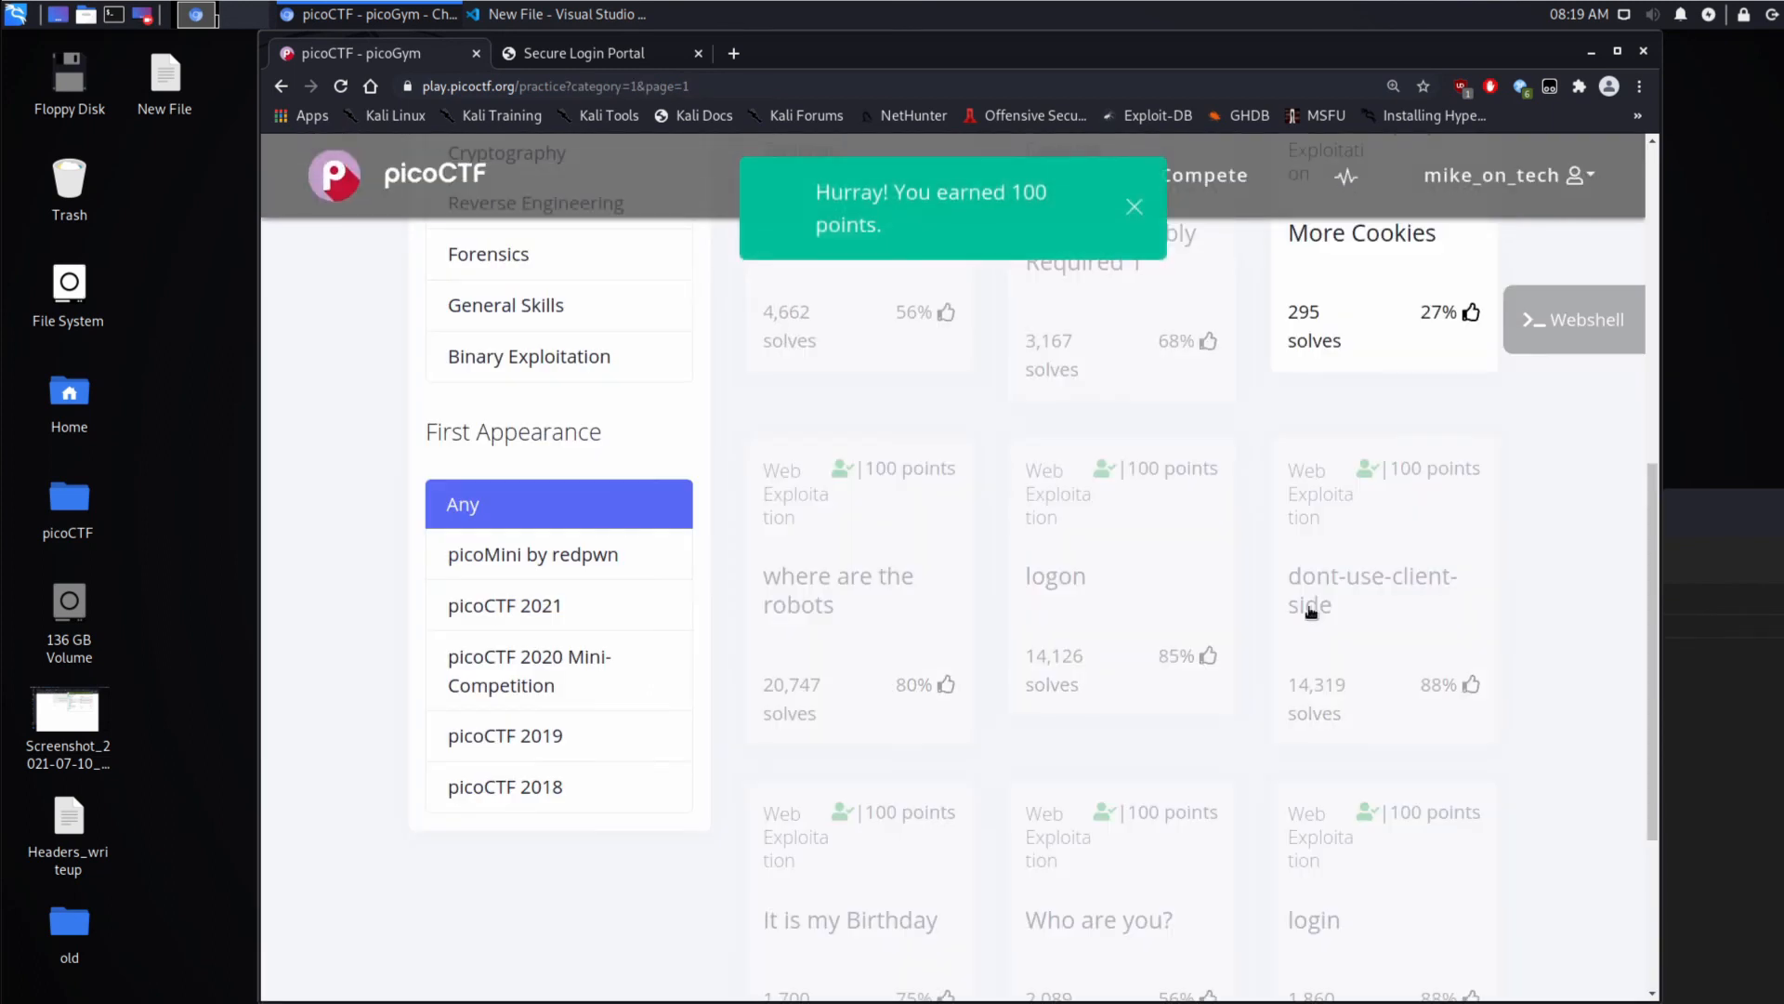